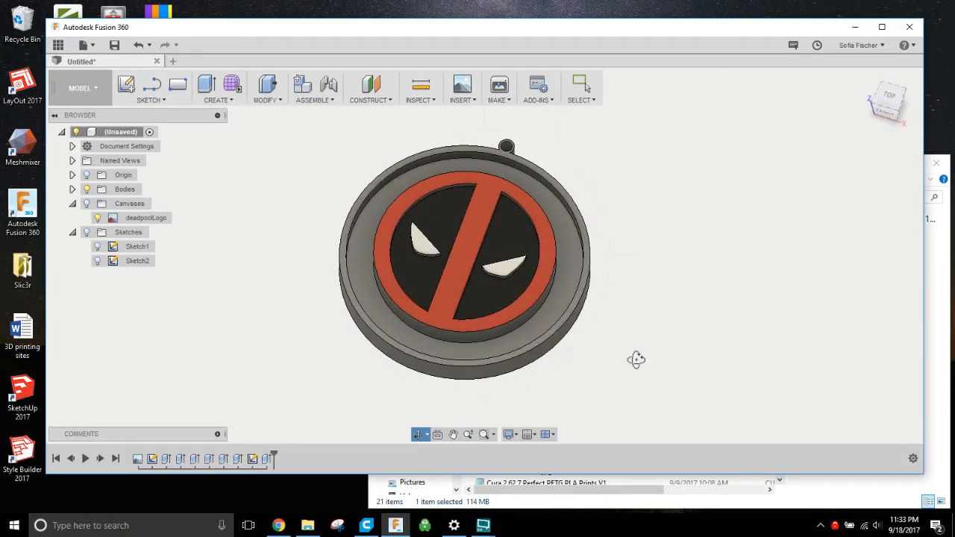
Start a fresh empty Untitled design beside the finished keychain model.
left_click_drag(636, 360, 644, 332)
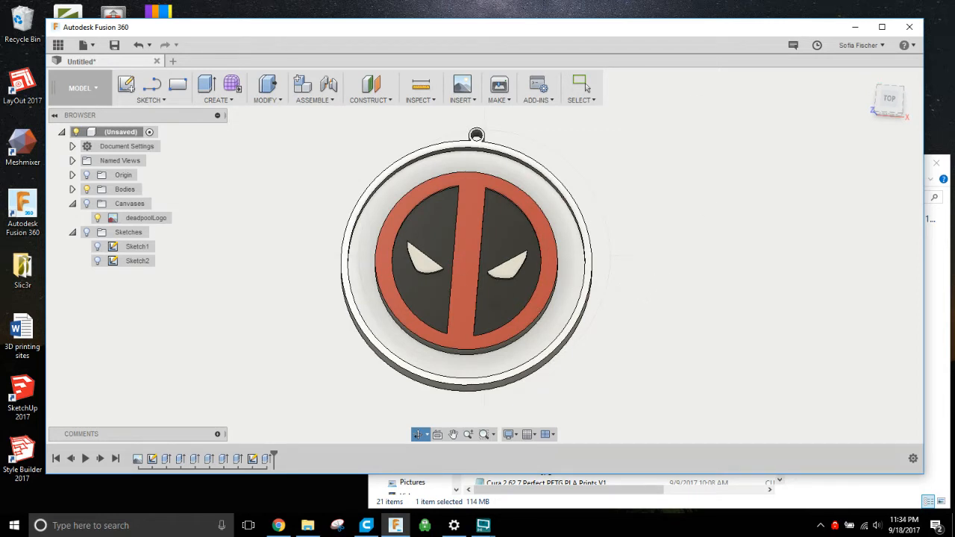
mouse_move(555, 338)
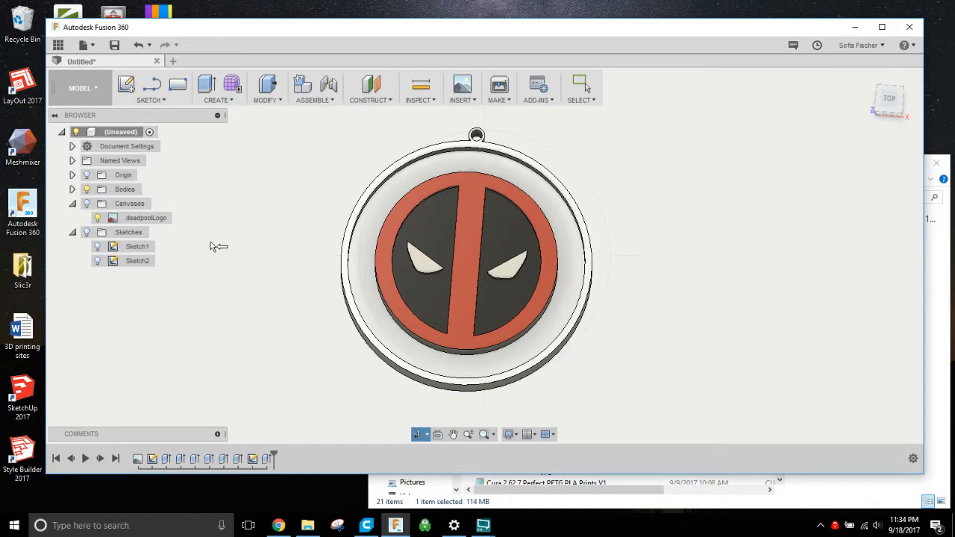
mouse_move(251, 277)
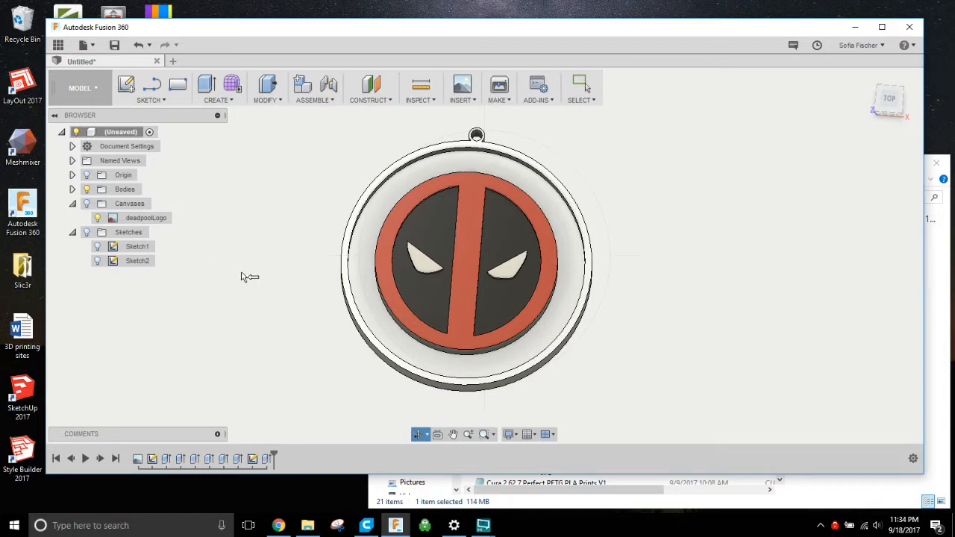
mouse_move(280, 247)
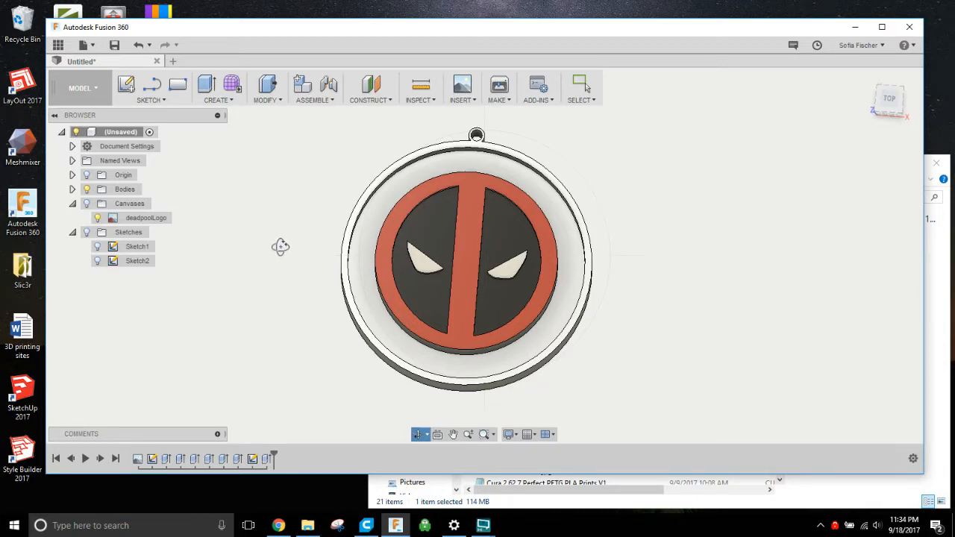
left_click(199, 62)
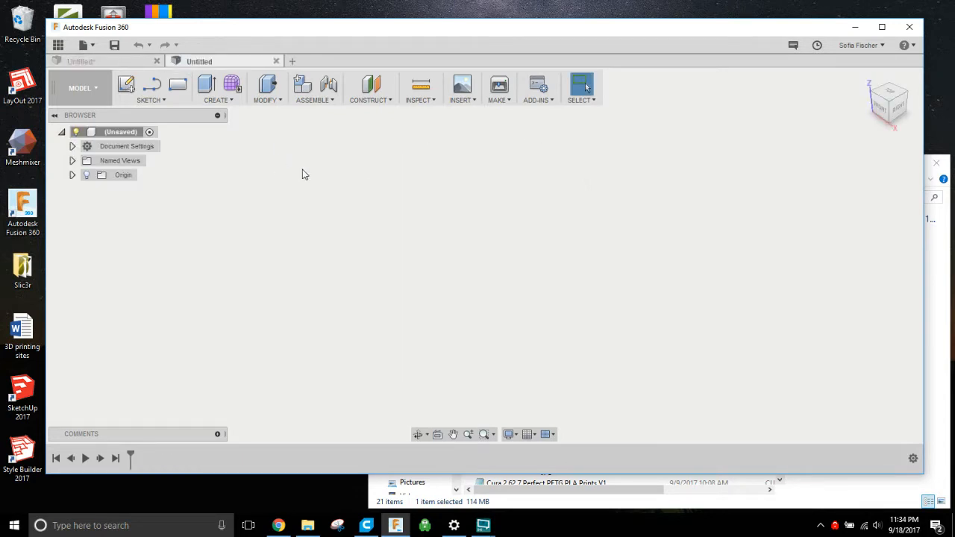
mouse_move(409, 185)
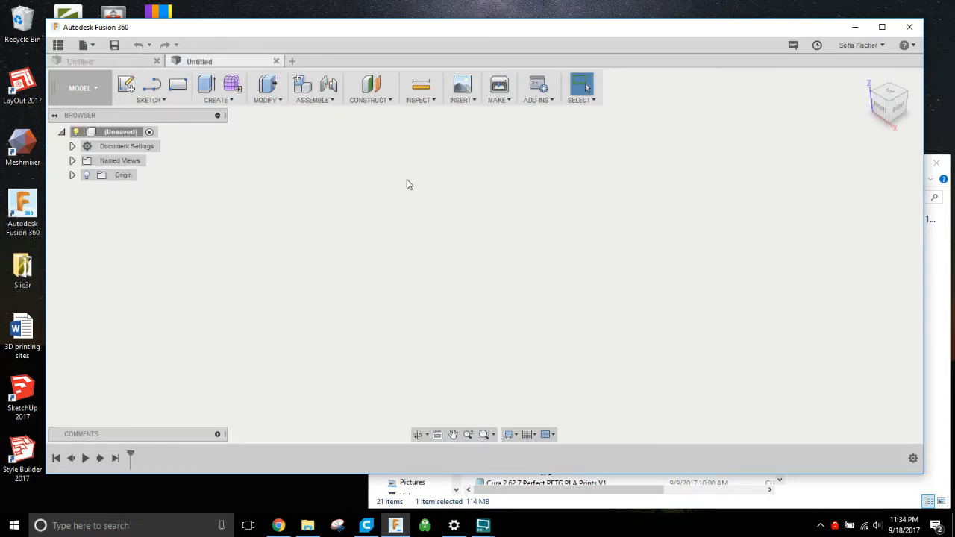
mouse_move(244, 242)
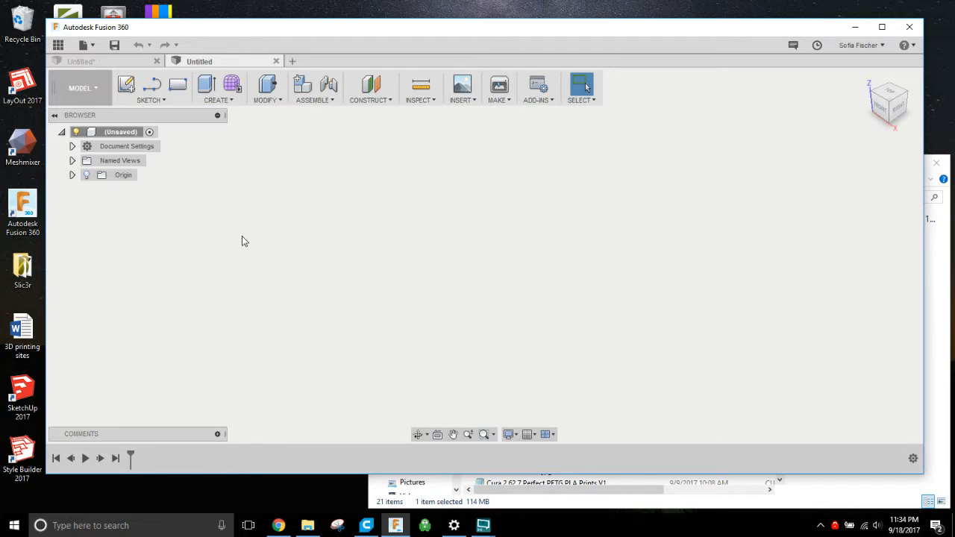
Attach the deadpool logo JPG as a canvas on the XY plane.
left_click(461, 87)
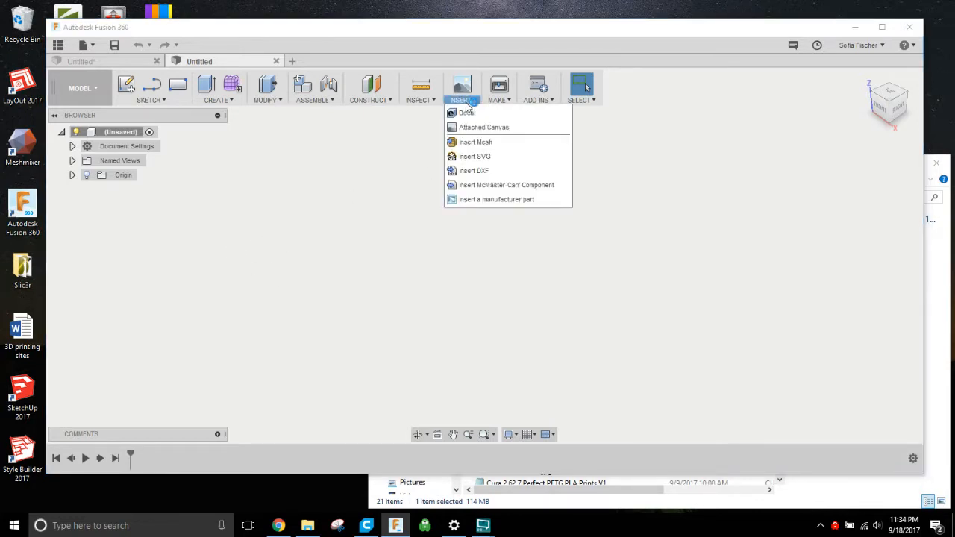
left_click(483, 127)
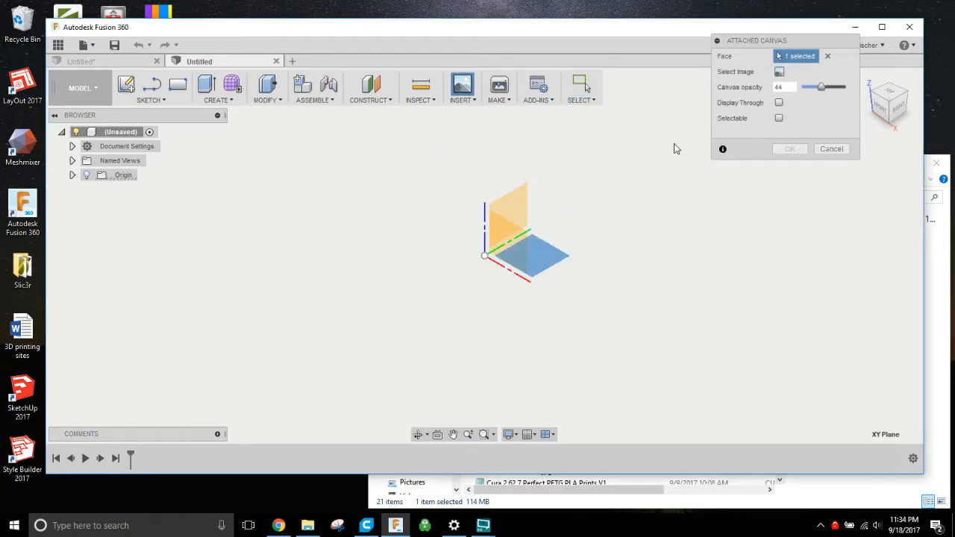
left_click(778, 71)
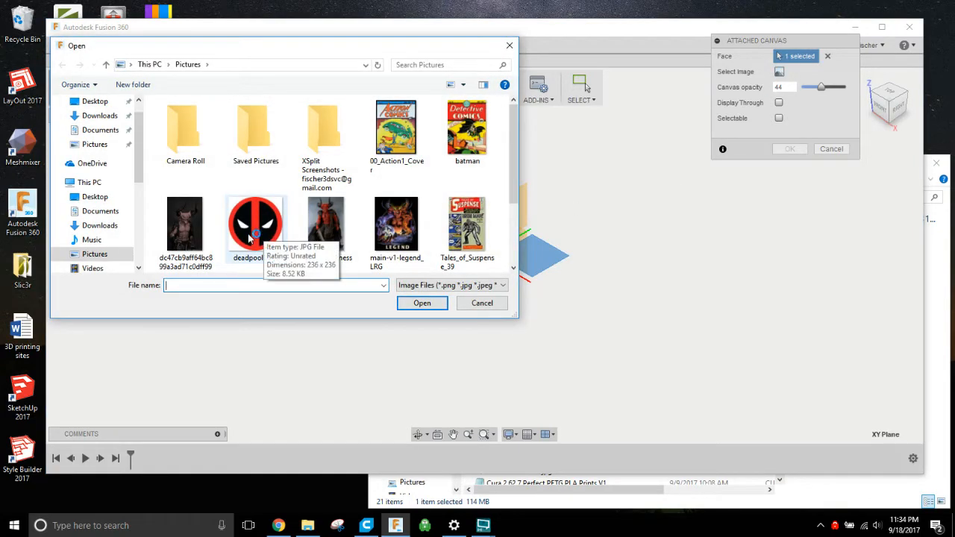
mouse_move(253, 238)
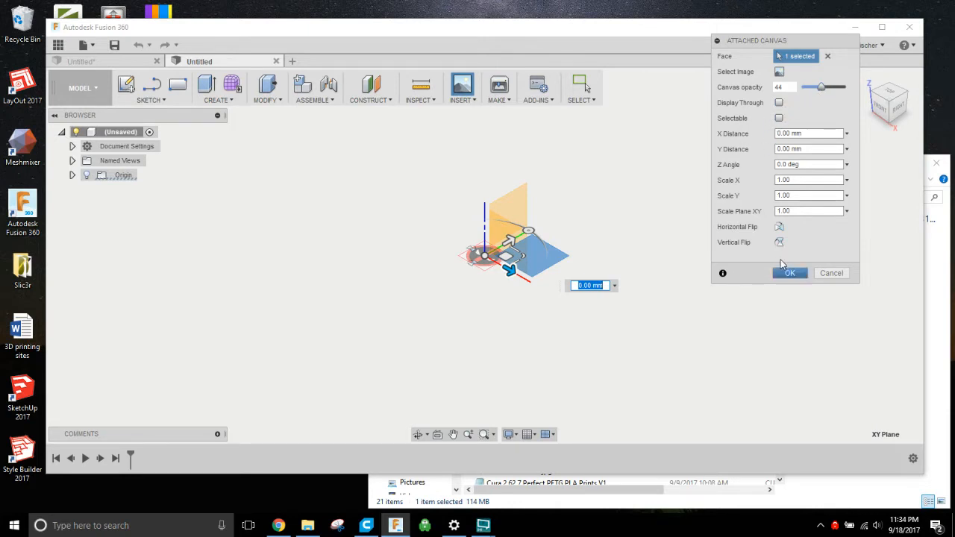
left_click(789, 272)
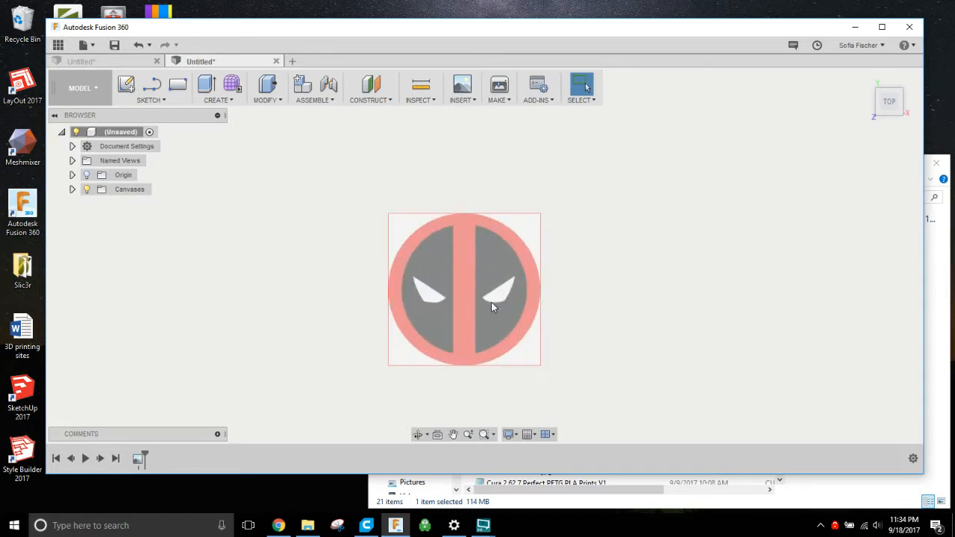
mouse_move(298, 314)
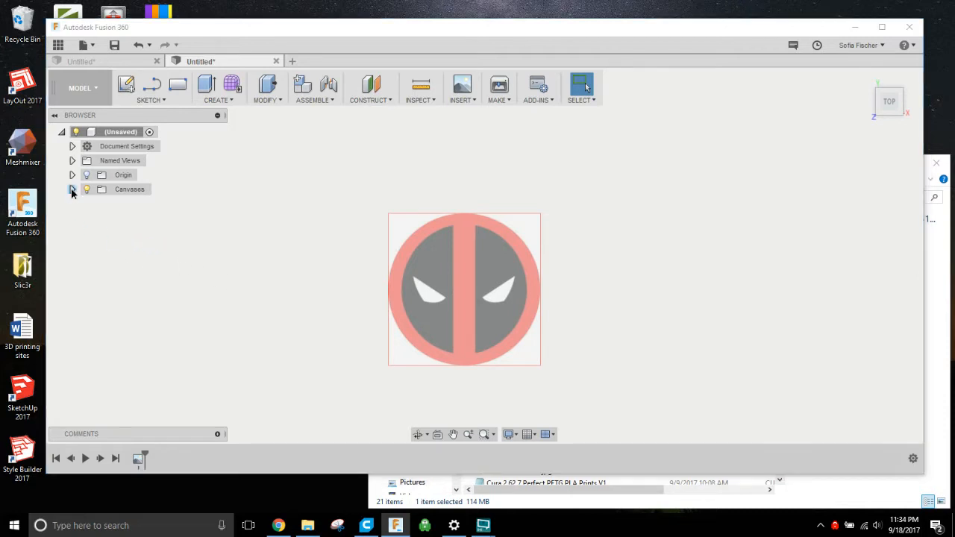
Reopen the deadpoolLogo canvas for editing from the Canvases group.
left_click(71, 188)
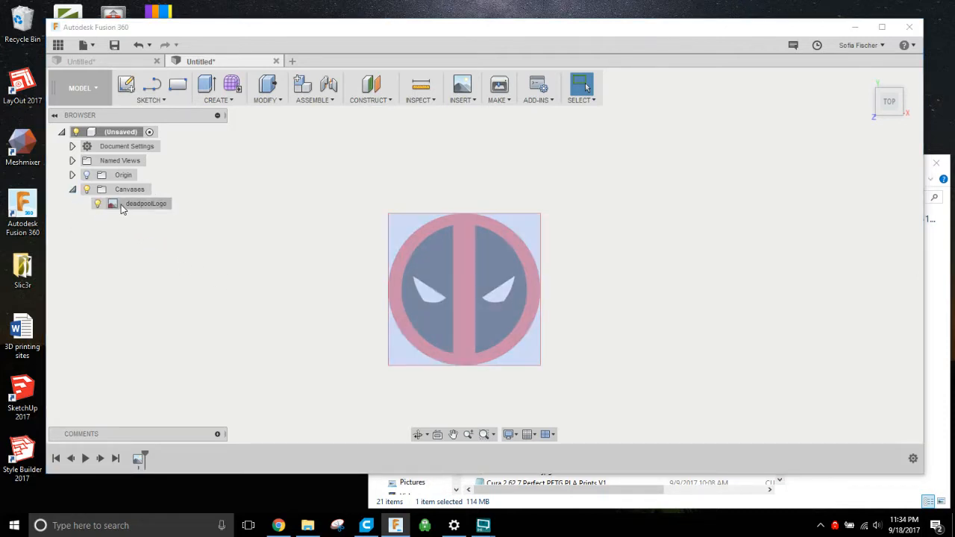
right_click(147, 203)
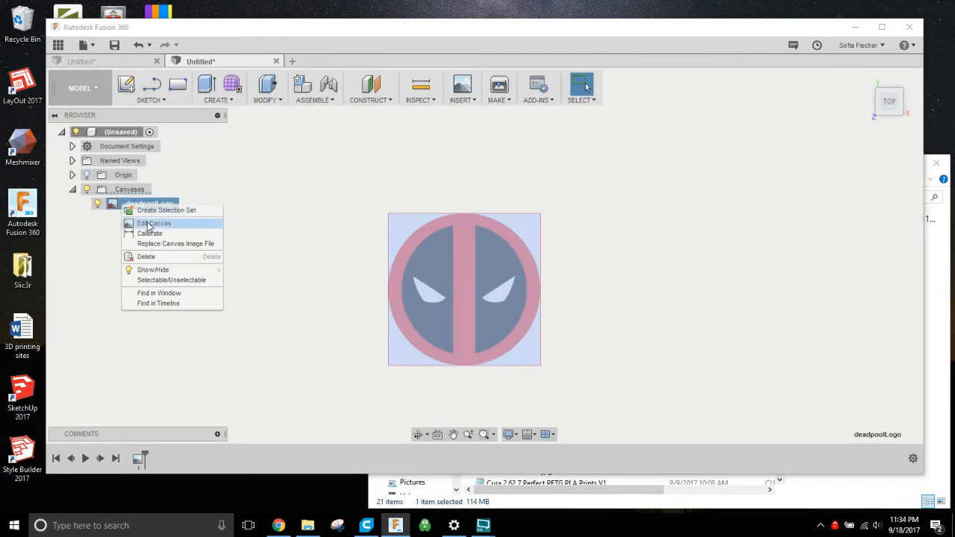
left_click(155, 224)
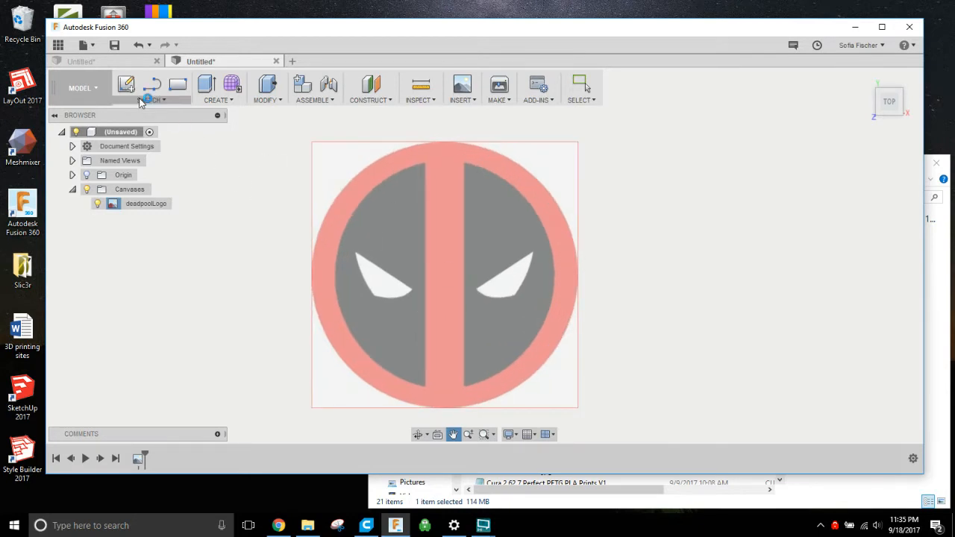
Sketch lines along the stripe's edges and the eye outlines over the logo.
left_click(149, 86)
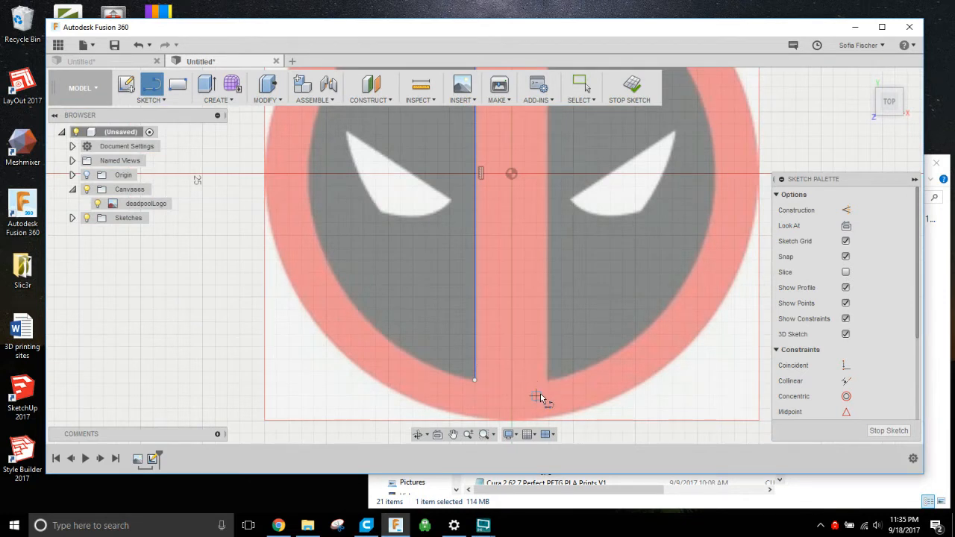
mouse_move(500, 384)
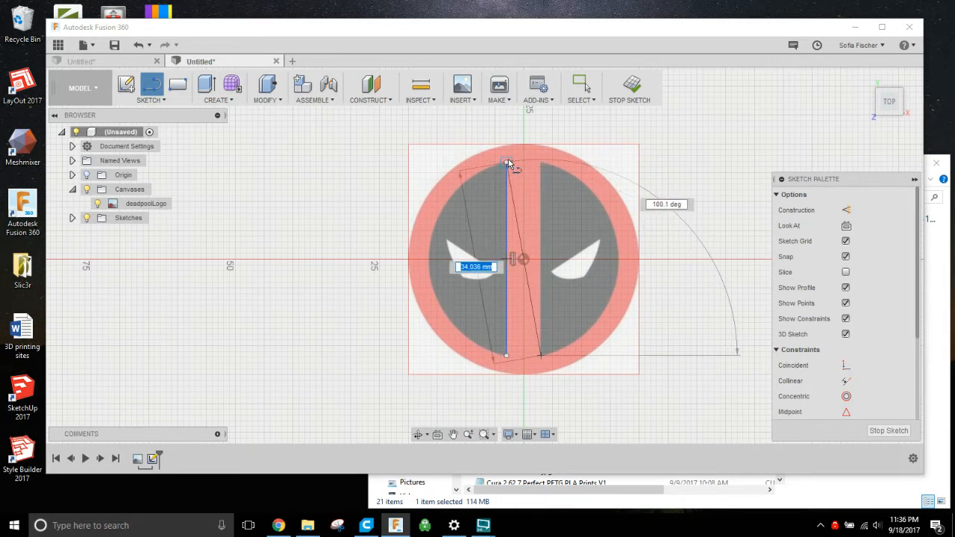
left_click_drag(510, 163, 536, 166)
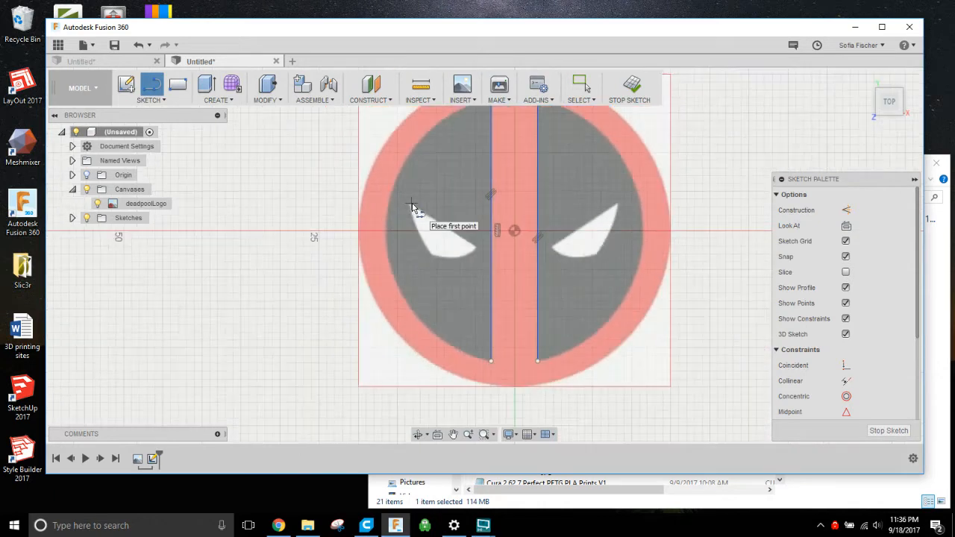
scroll("up", 3)
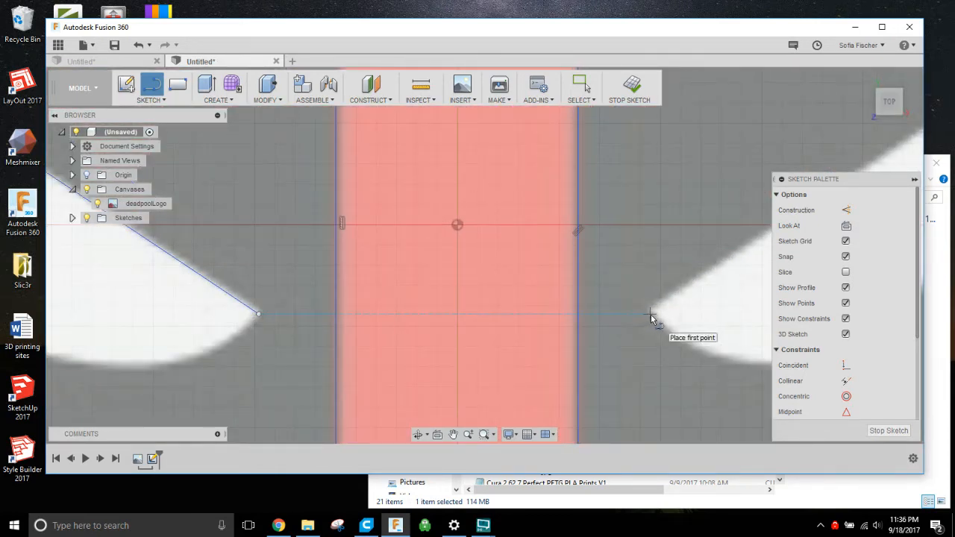
left_click(653, 319)
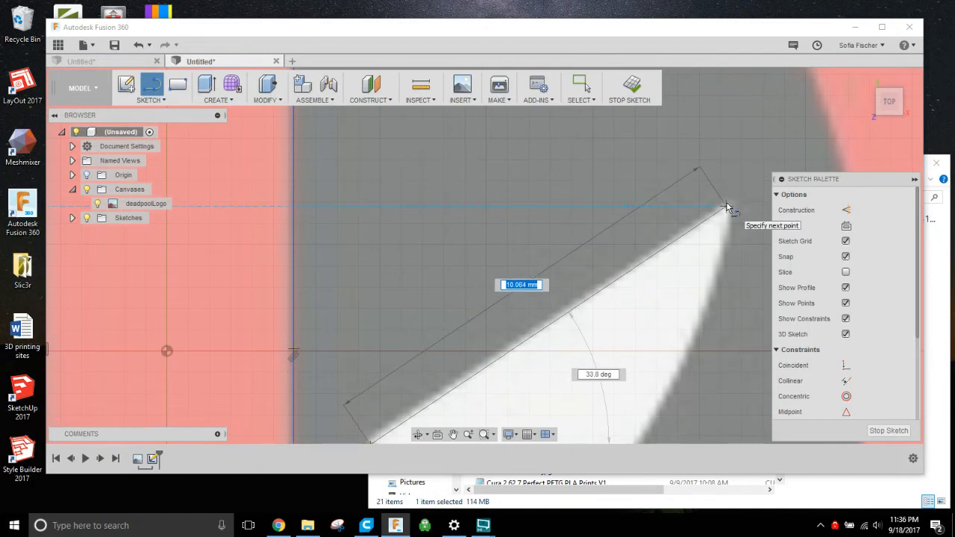
left_click(728, 208)
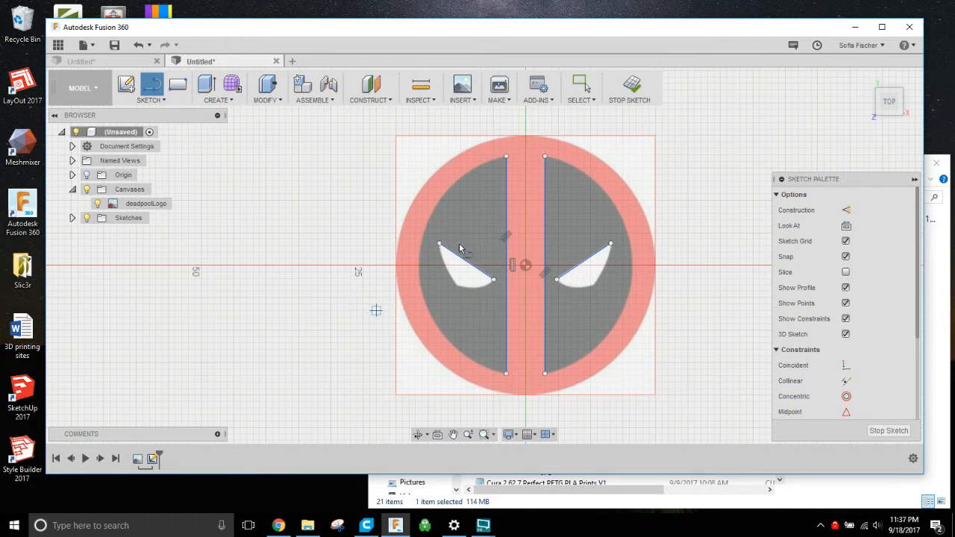
mouse_move(594, 325)
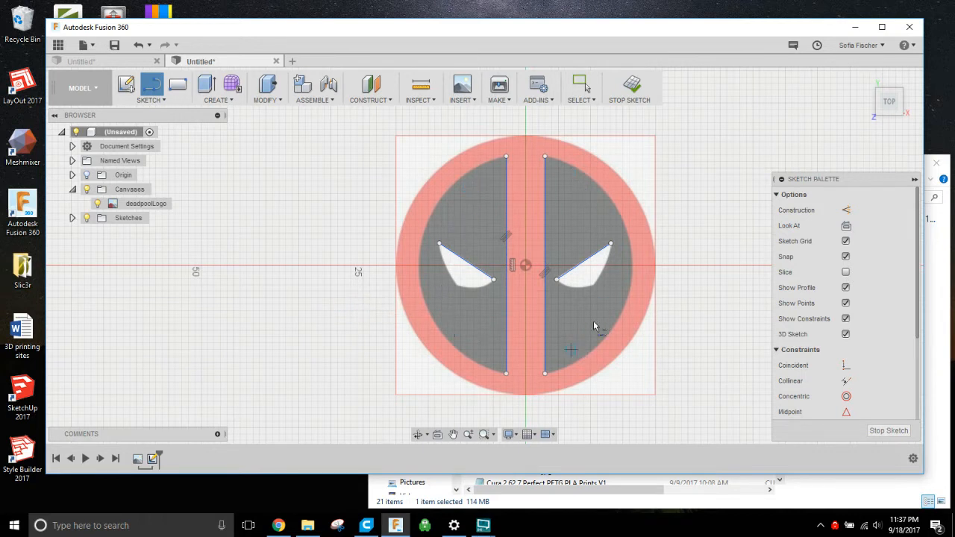
Switch to 3-point arcs to close the dark halves along the circle edge.
left_click(149, 90)
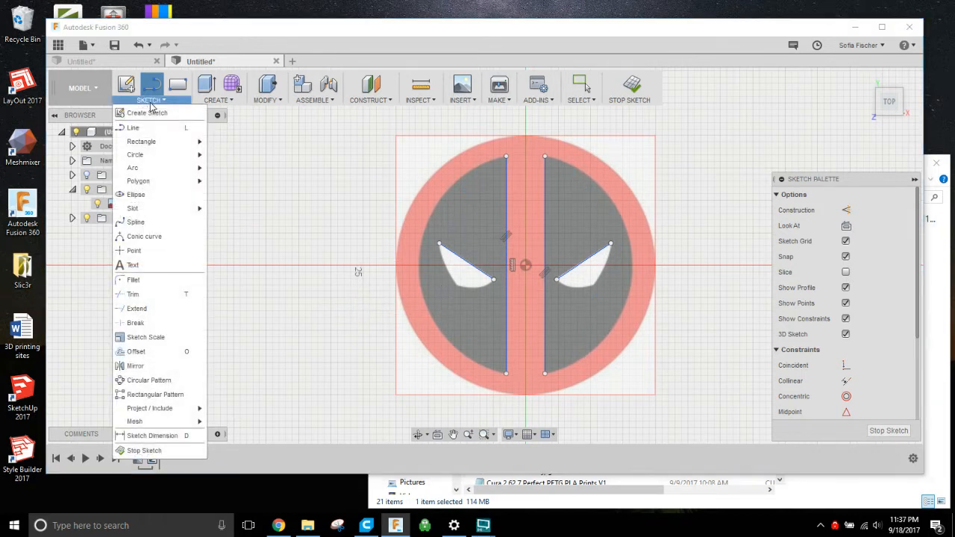
mouse_move(133, 167)
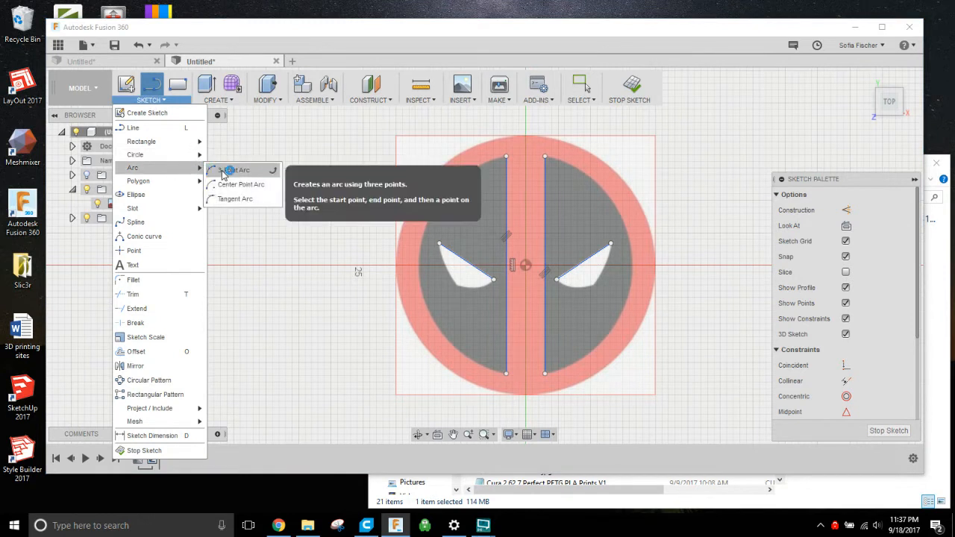
left_click(236, 170)
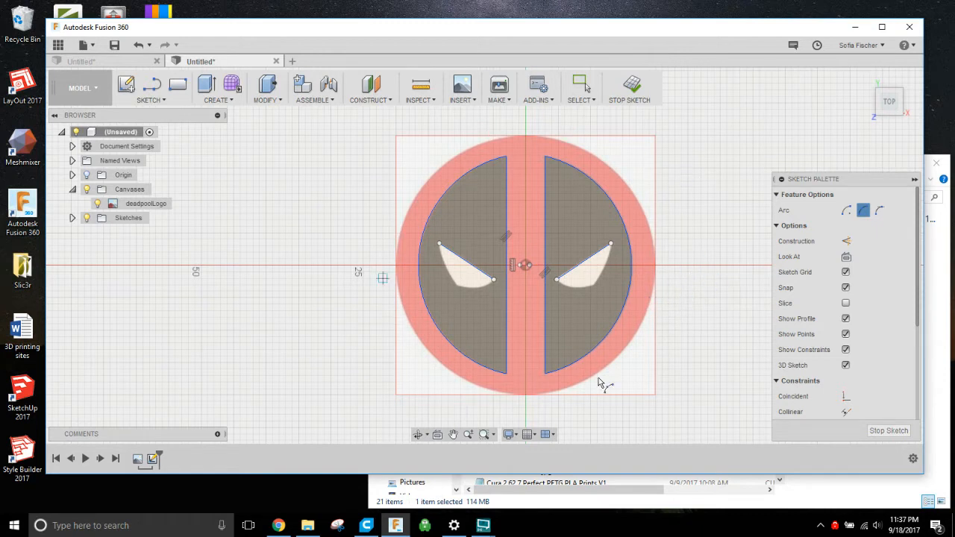
mouse_move(358, 212)
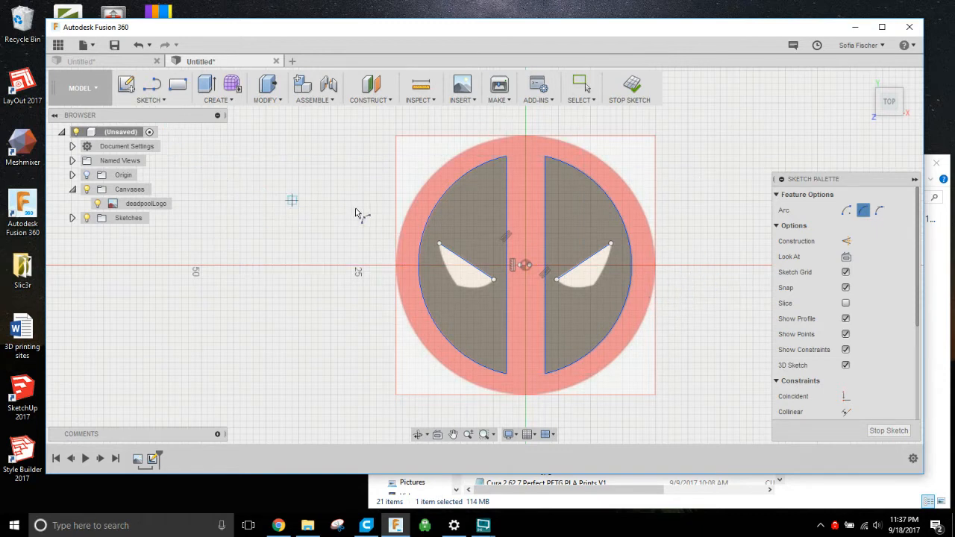
left_click(149, 88)
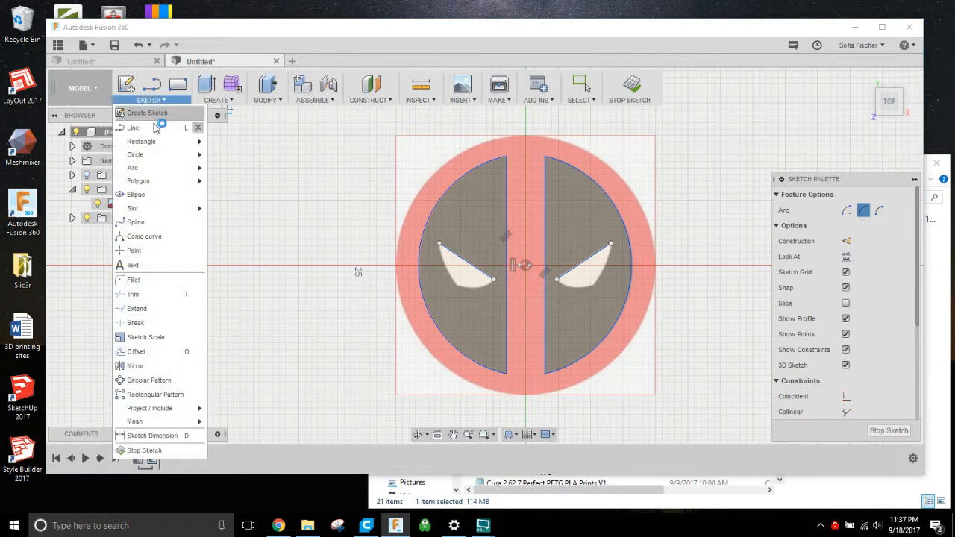
mouse_move(134, 153)
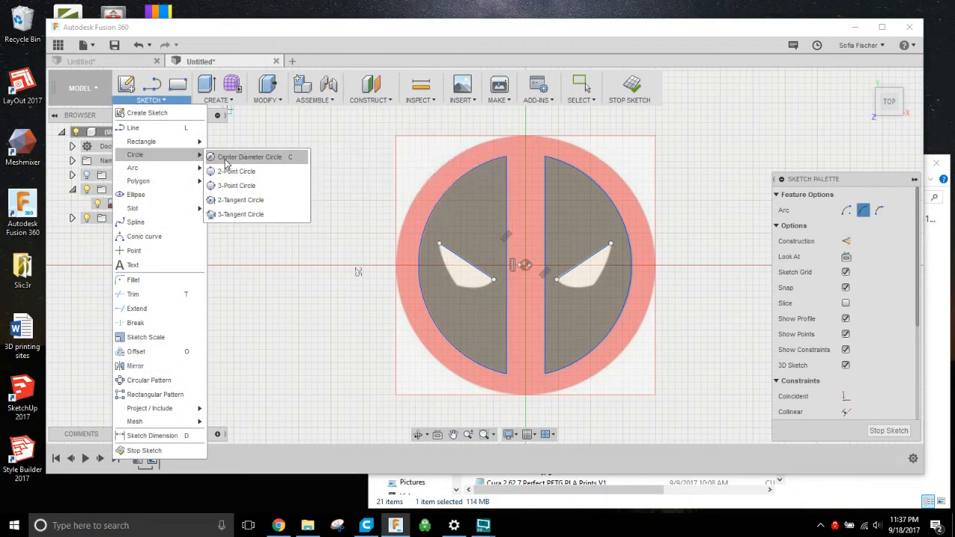
left_click(249, 156)
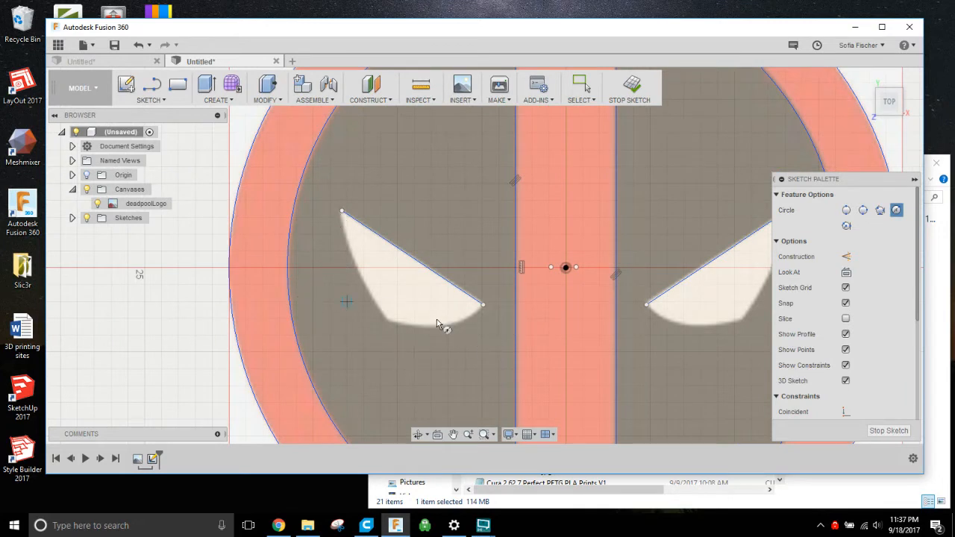
mouse_move(212, 187)
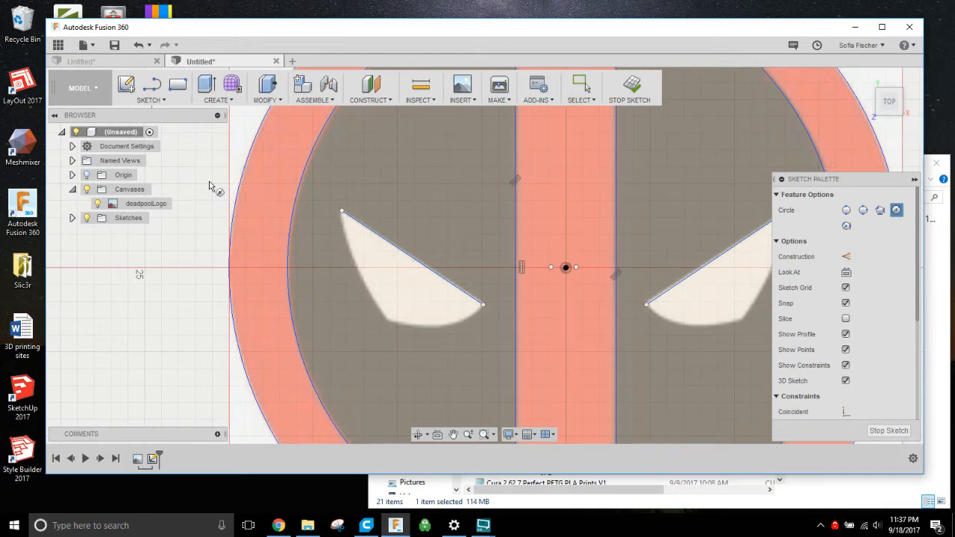
mouse_move(429, 338)
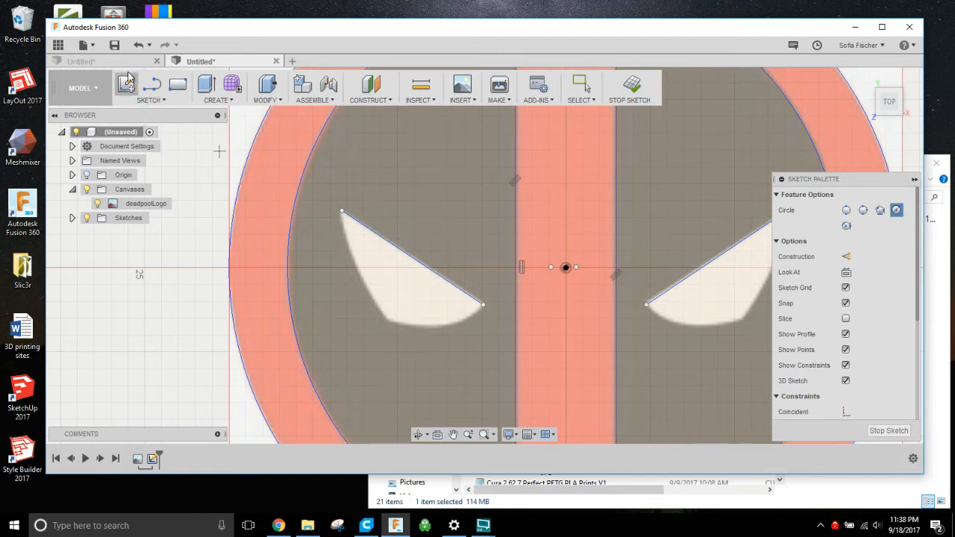
Trace each eye with spline points and finish the sketch.
left_click(151, 88)
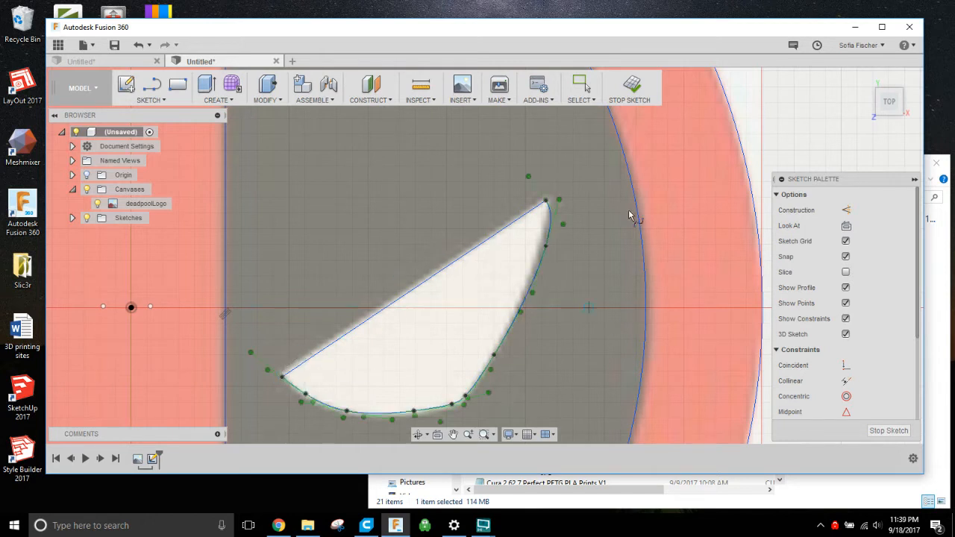
left_click(630, 85)
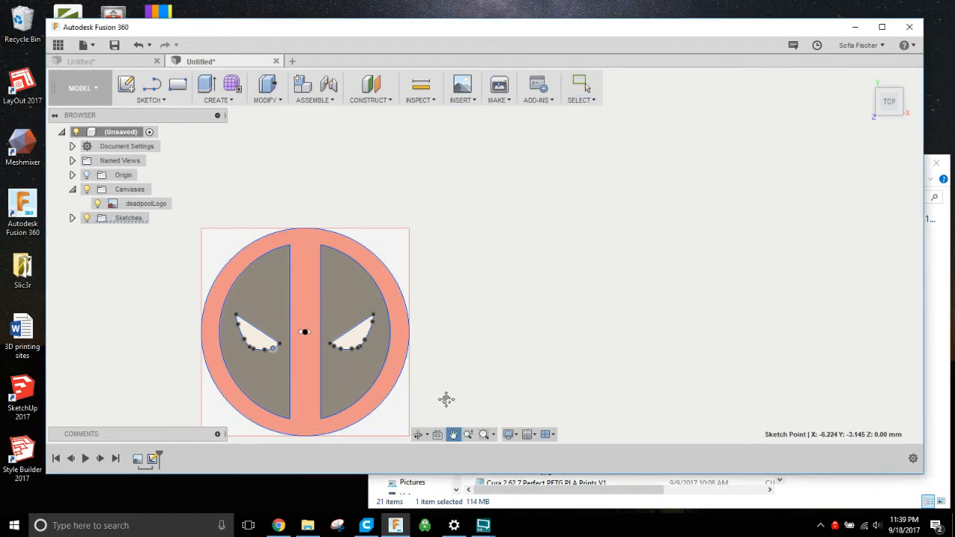
Re-edit the logo sketch and draw a circle from the origin around the logo.
left_click_drag(304, 331, 478, 265)
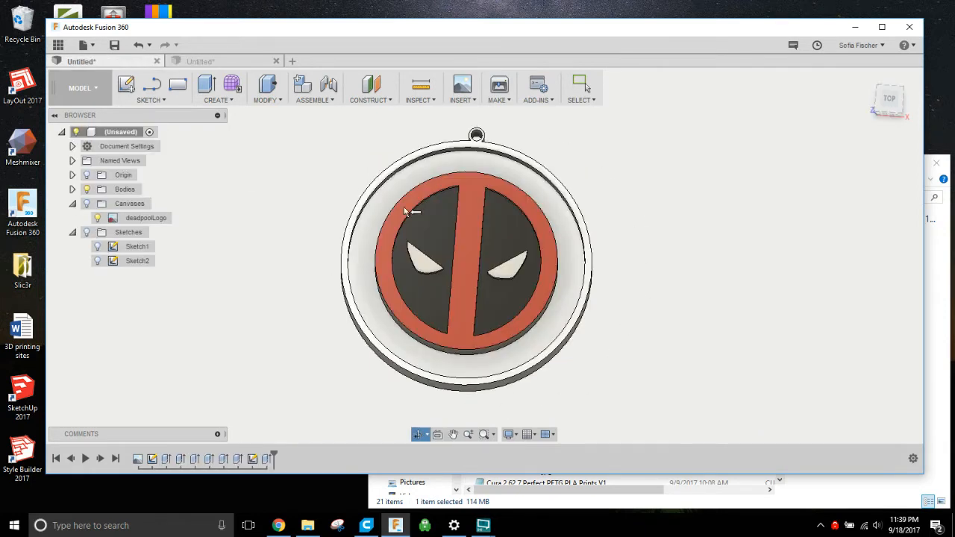
mouse_move(498, 408)
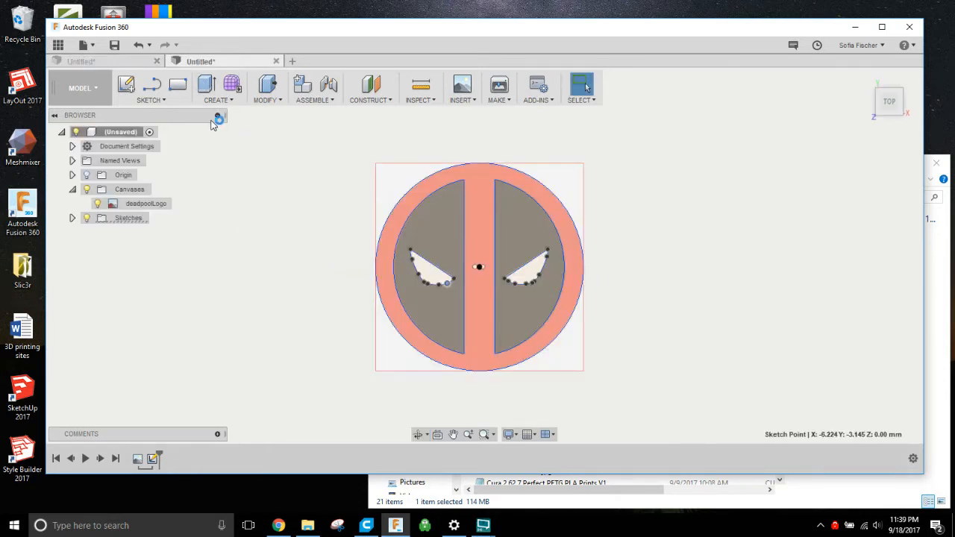
left_click(151, 88)
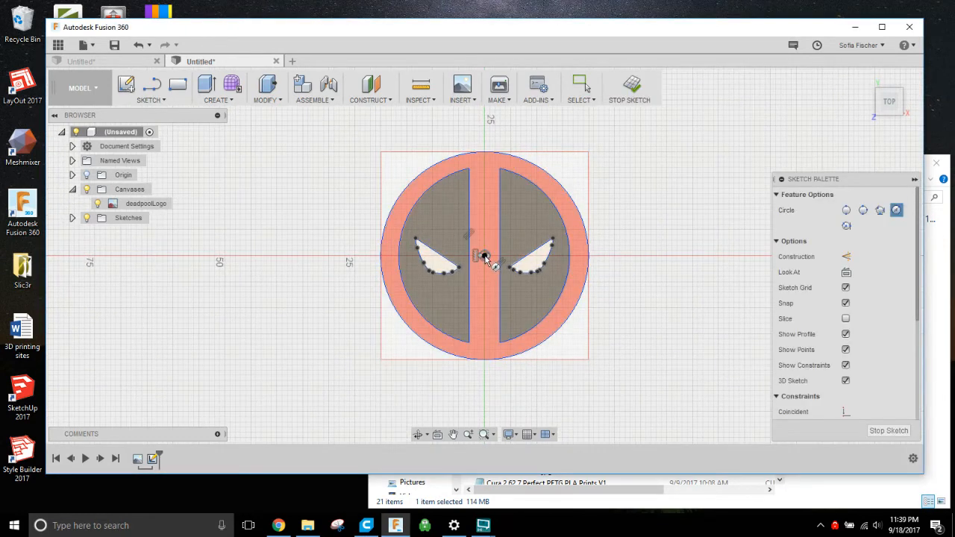
left_click_drag(485, 257, 602, 256)
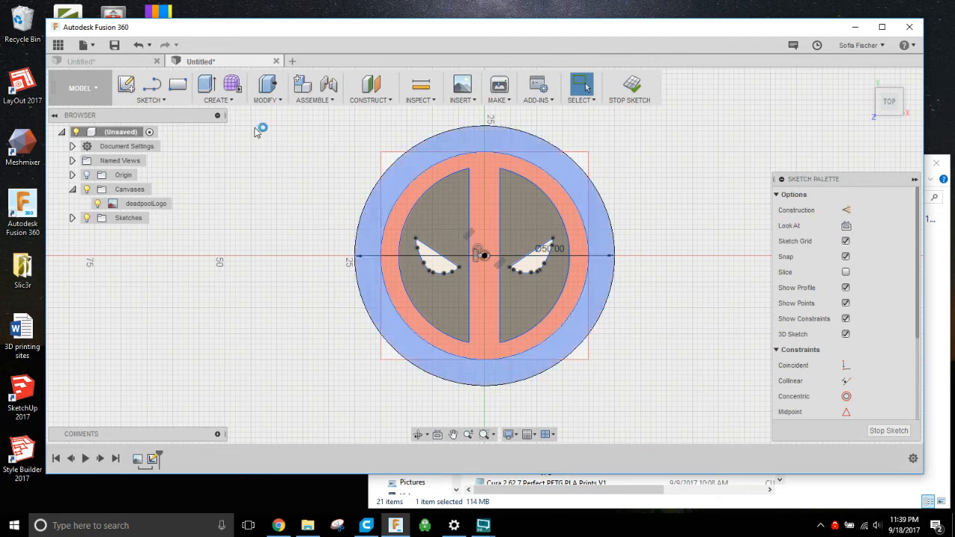
Add a second concentric 46 mm outer circle and finish the sketch.
left_click(149, 89)
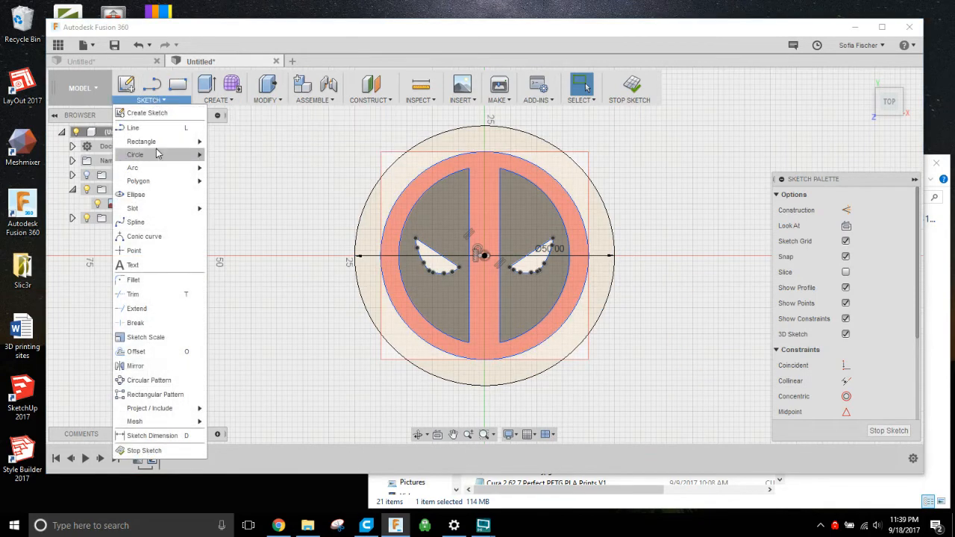
left_click(134, 153)
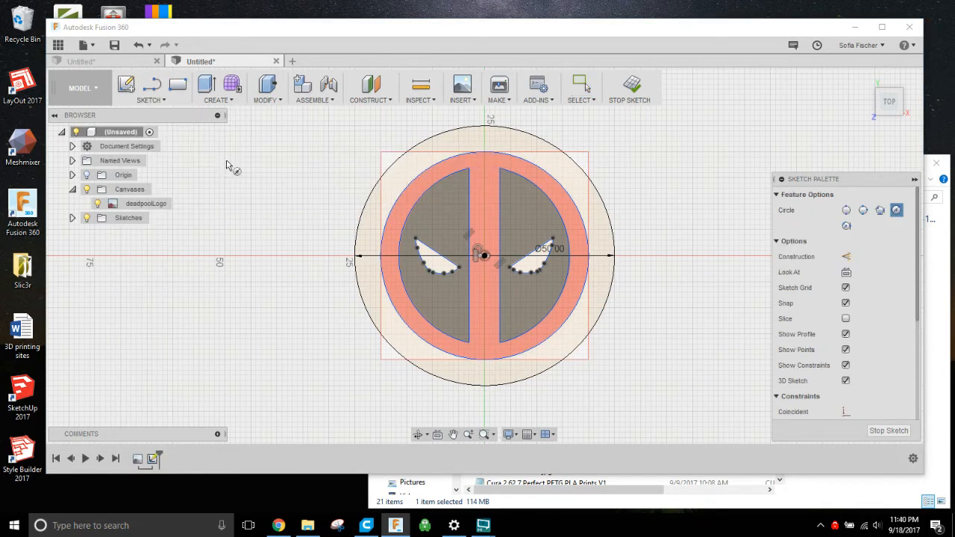
mouse_move(489, 266)
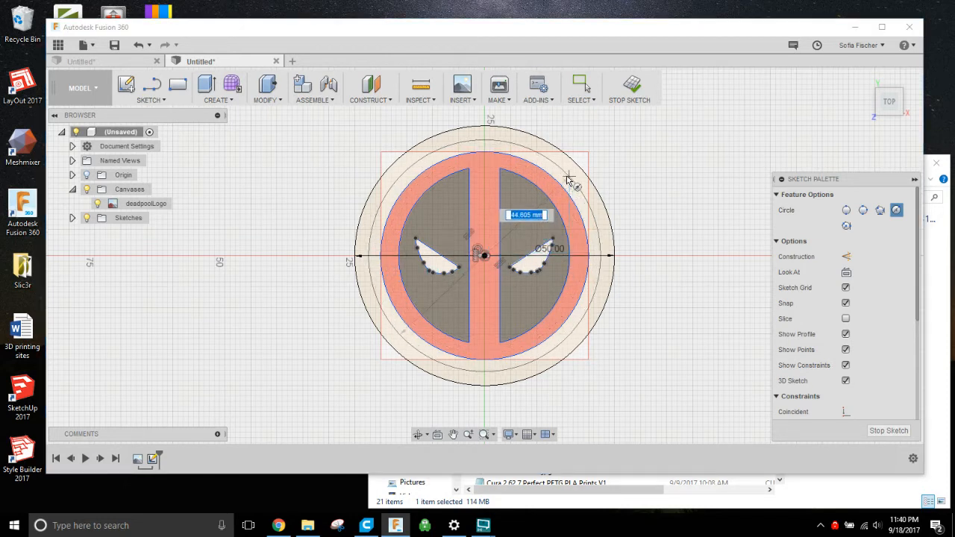
mouse_move(569, 179)
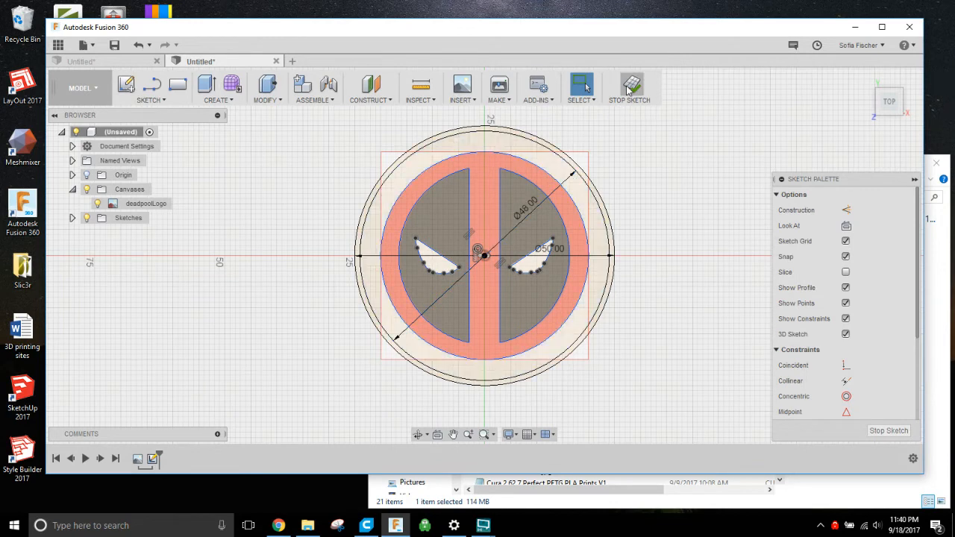
left_click(629, 85)
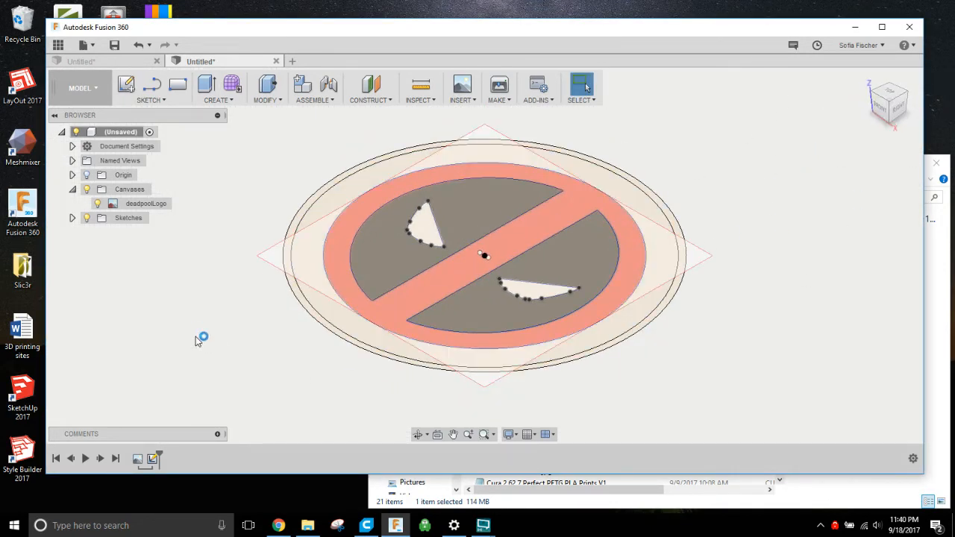
mouse_move(237, 203)
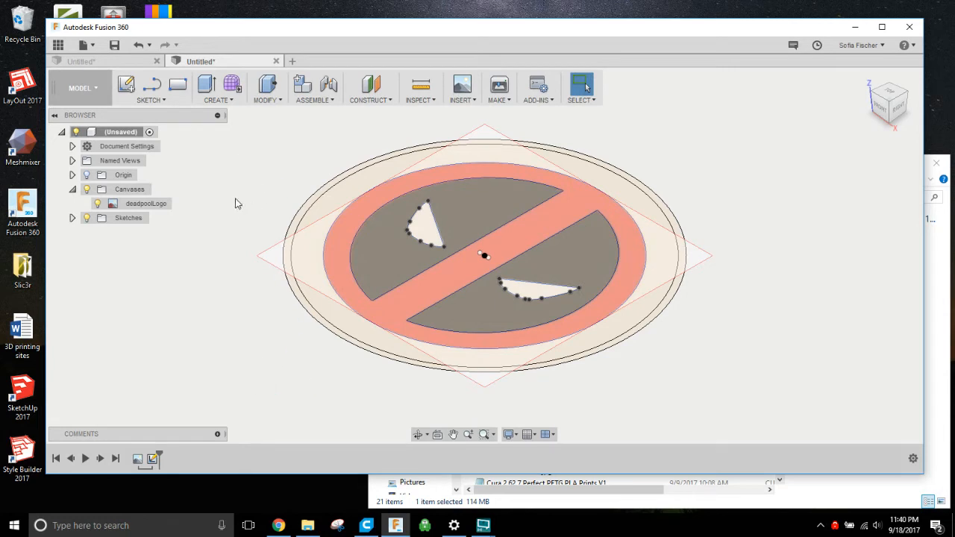
mouse_move(582, 87)
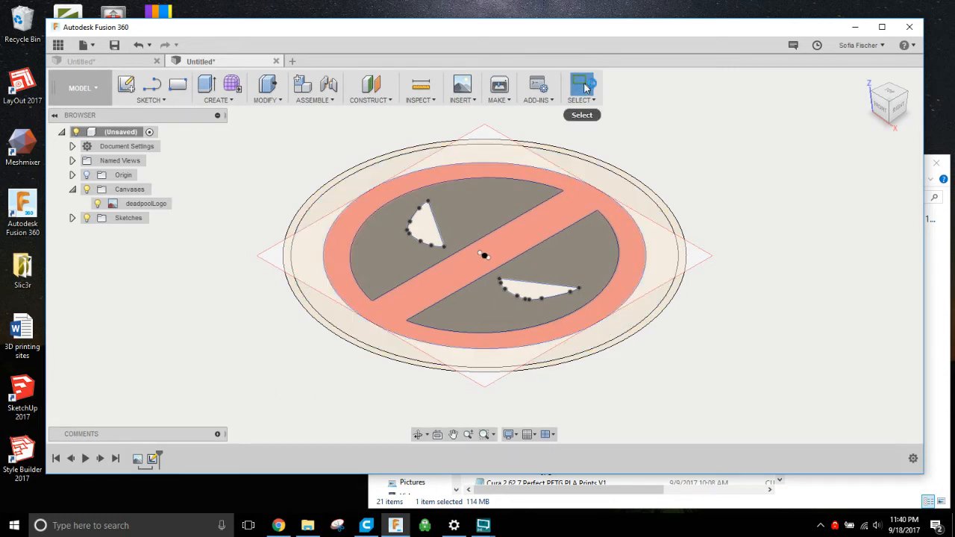
mouse_move(256, 121)
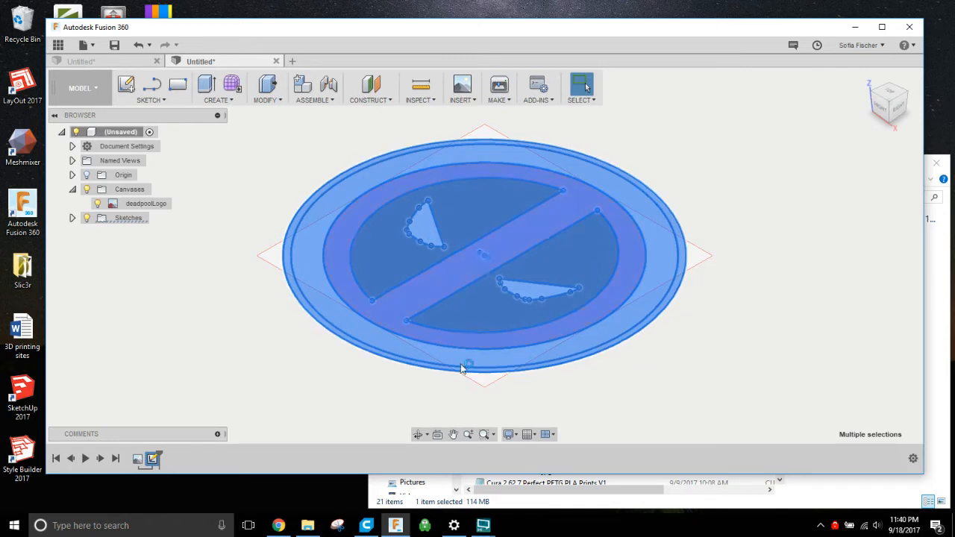
Press Pull all sketch profiles into a thin solid disc.
left_click(266, 88)
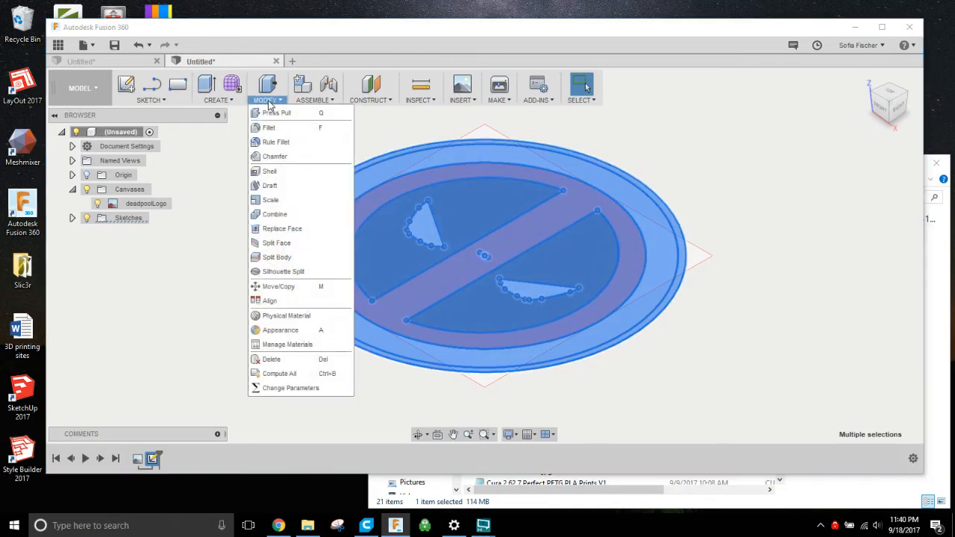
left_click(276, 114)
type("3")
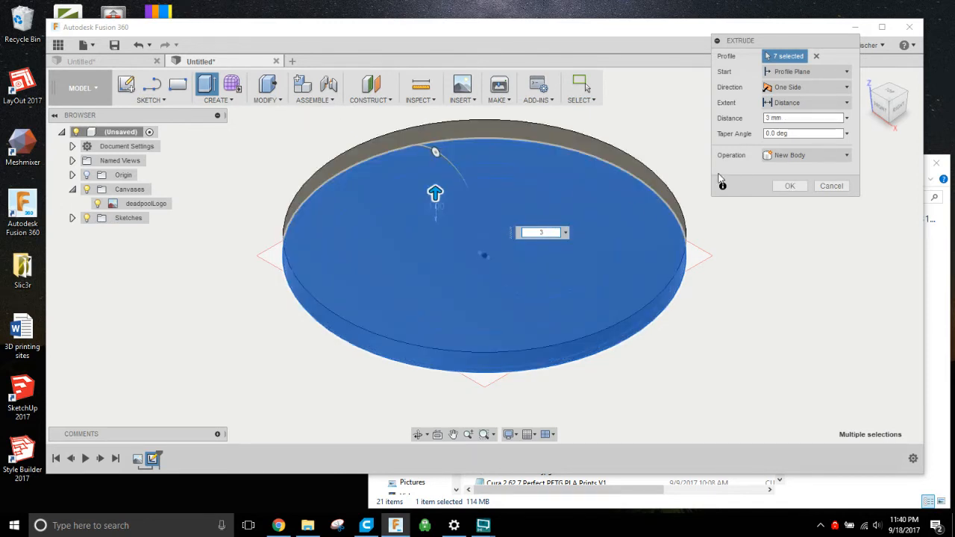
left_click(789, 185)
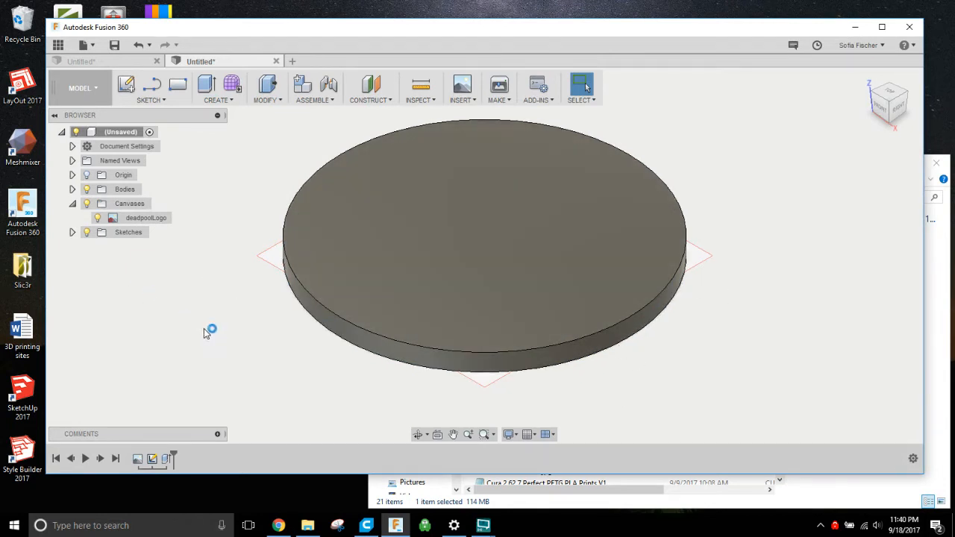
Hide the disc body and reveal Sketch1 to expose the logo profiles.
left_click(126, 188)
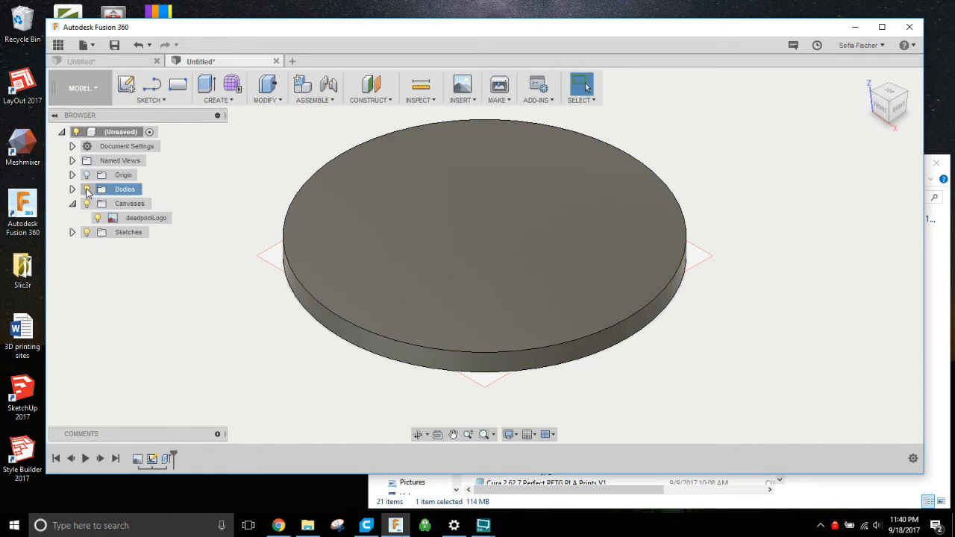
left_click(86, 188)
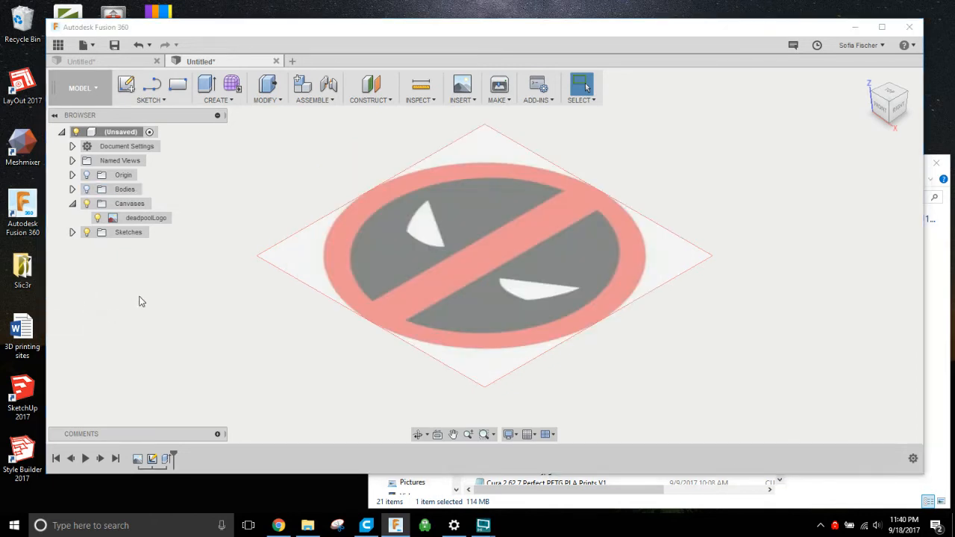
left_click(72, 233)
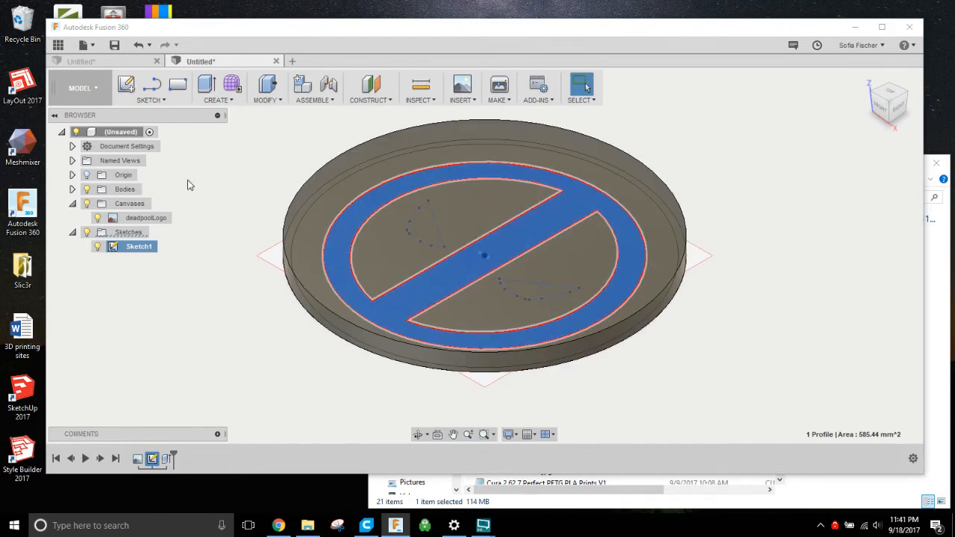
Press Pull the ring-and-stripe profile as a Cut recess into the disc.
left_click(266, 88)
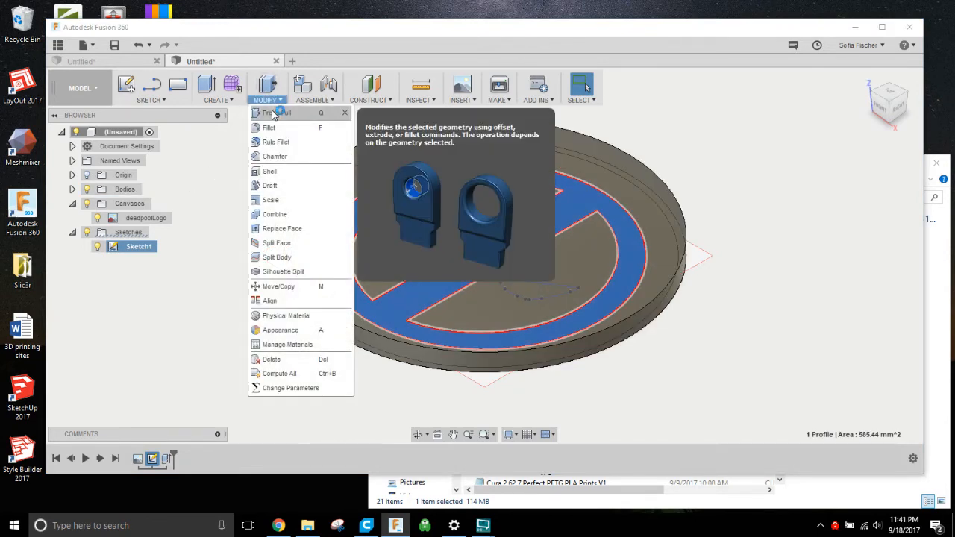
left_click(275, 114)
type("4")
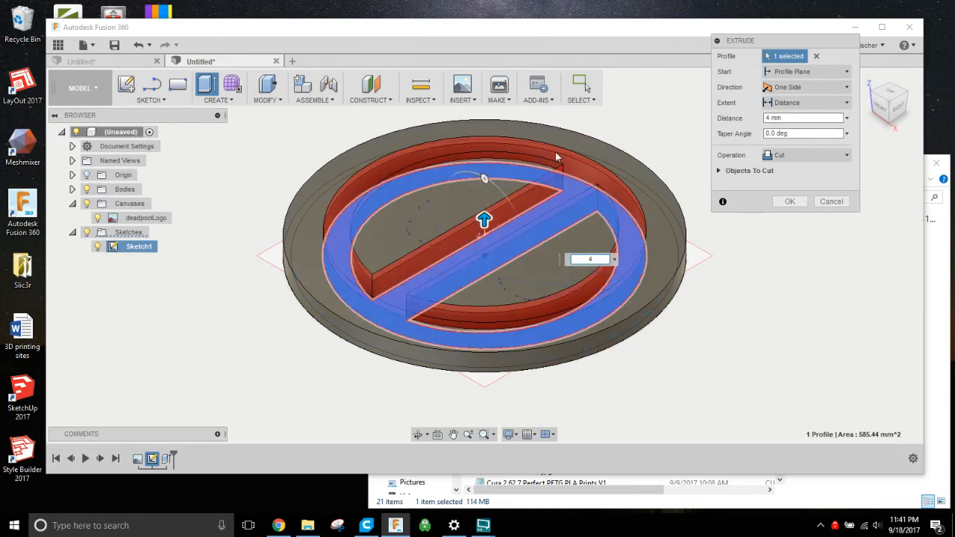
left_click(806, 156)
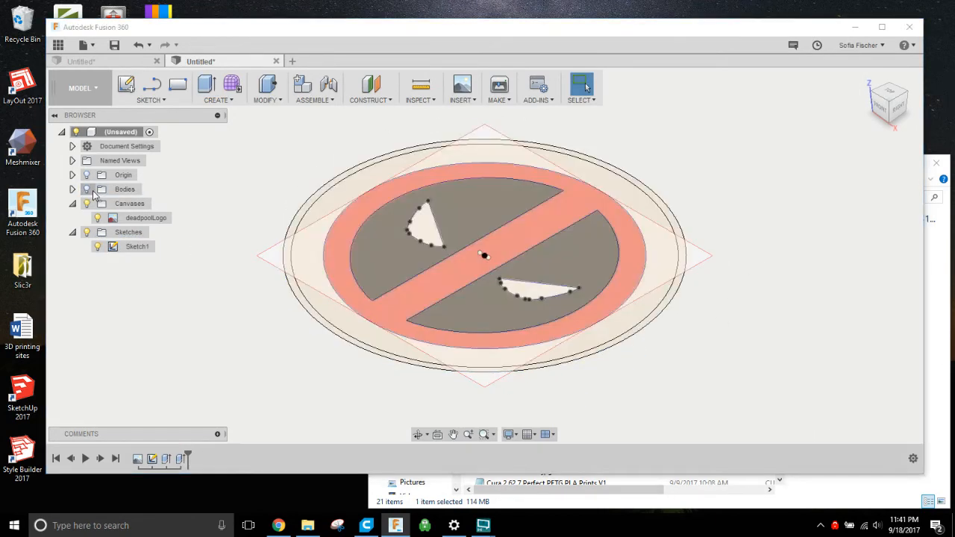
Cut both eye profiles of the logo 4 mm into the keychain body.
left_click(515, 313)
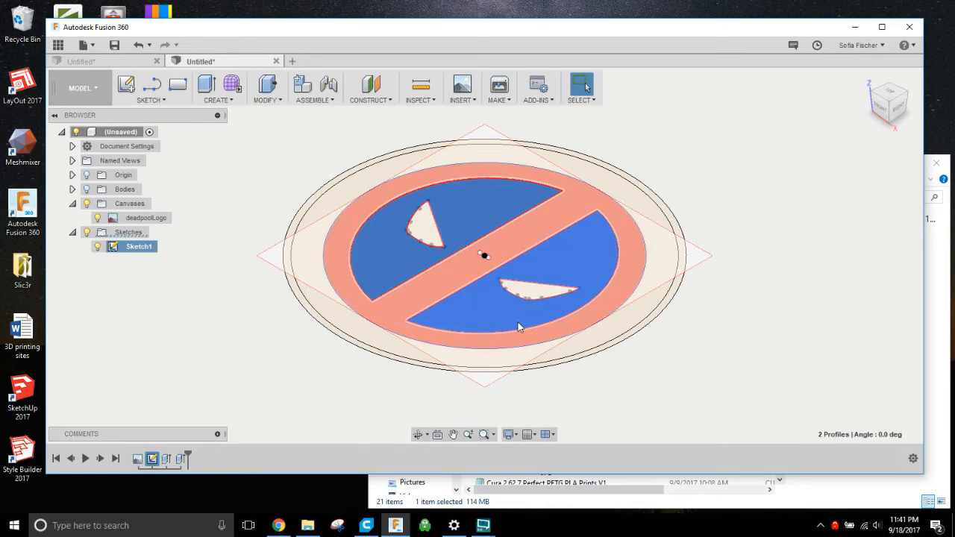
mouse_move(522, 325)
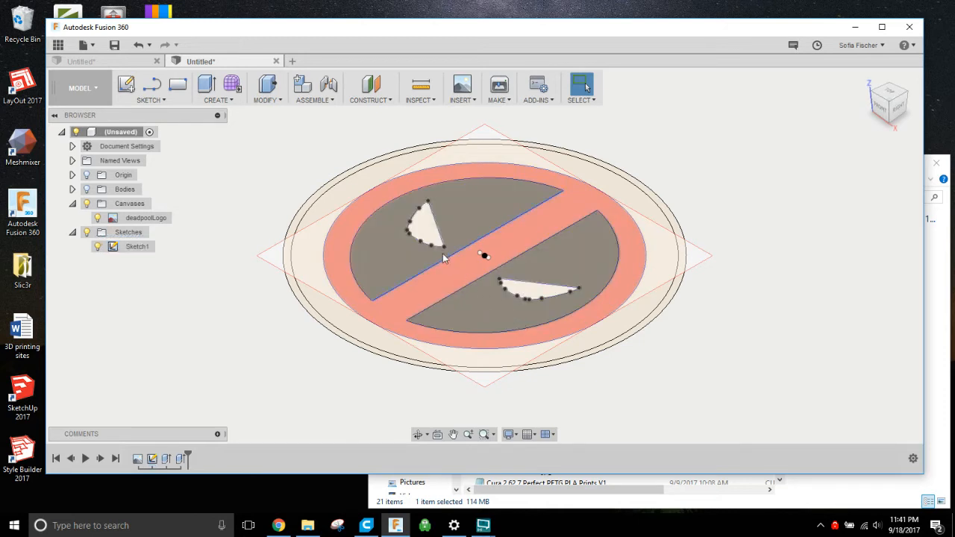
left_click(426, 224)
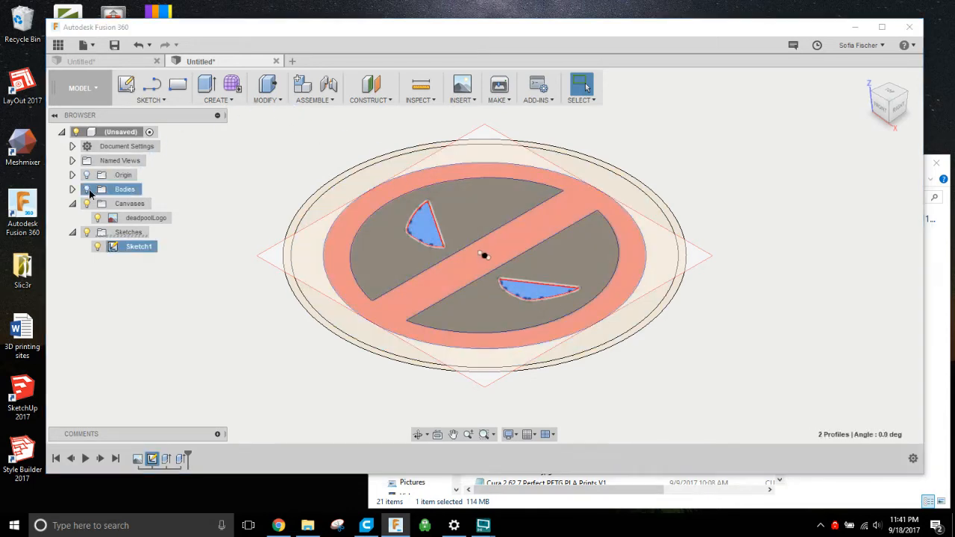
left_click(268, 83)
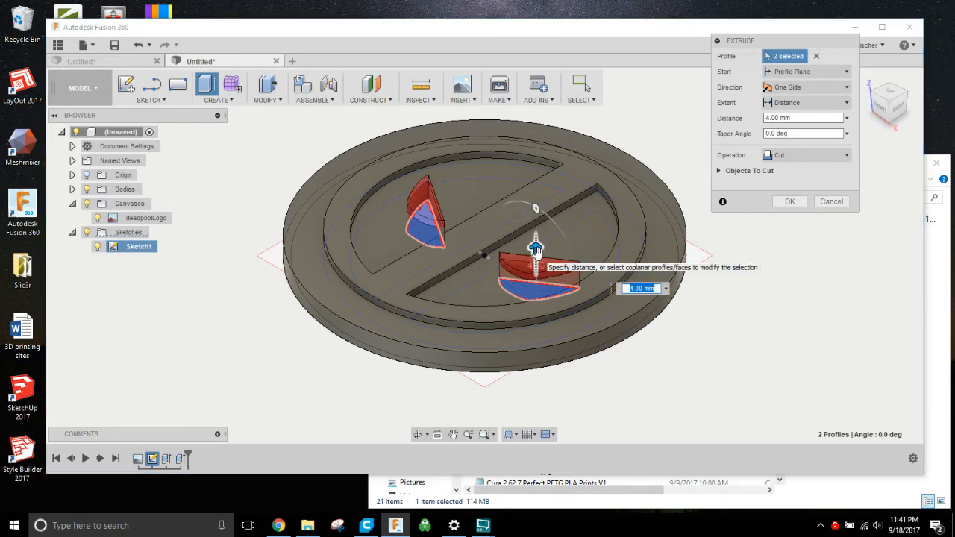
left_click(806, 154)
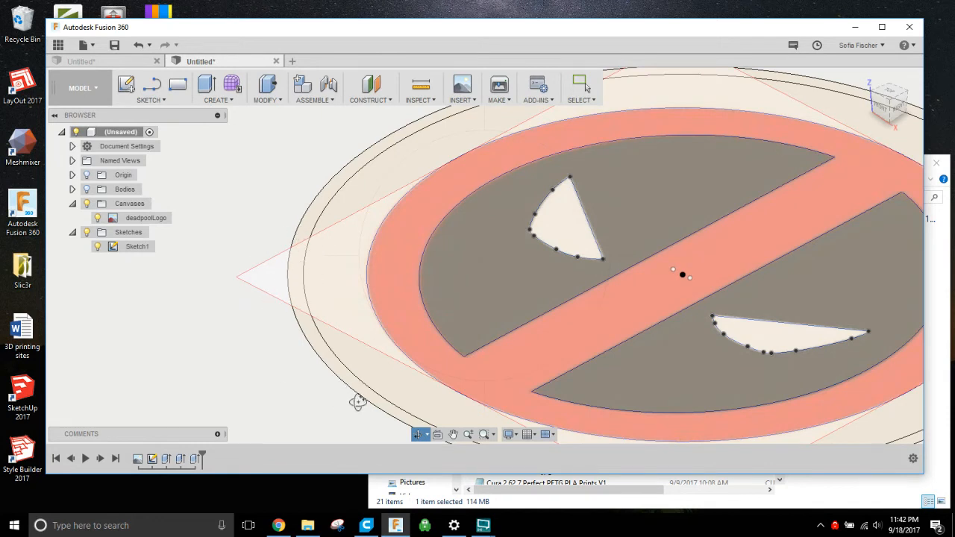
Join the outer ring profile onto the disc as a 5 mm raised rim.
left_click(582, 85)
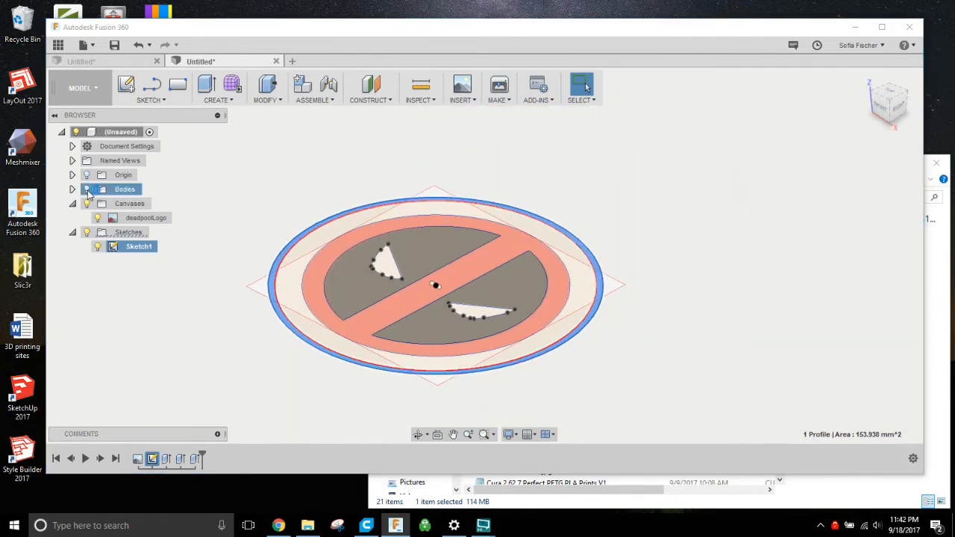
left_click(266, 88)
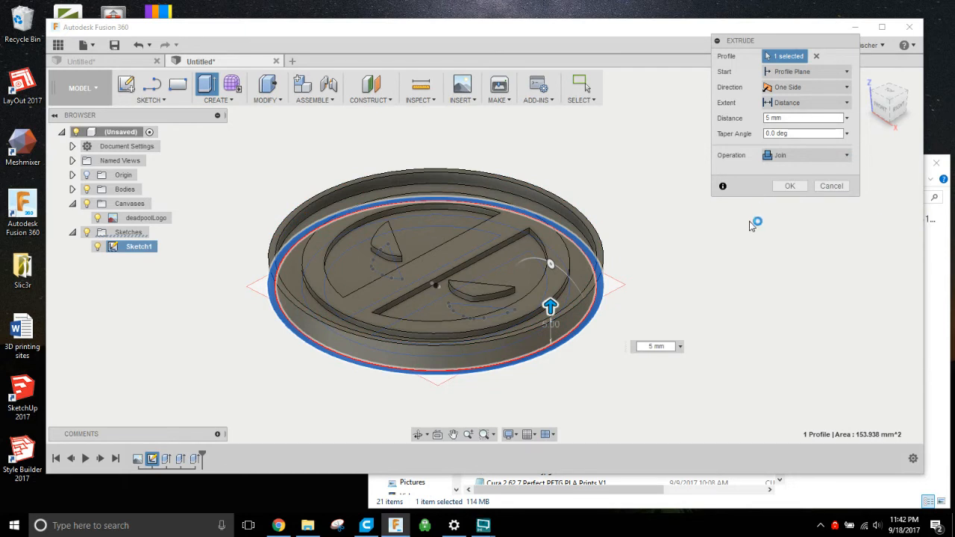
mouse_move(804, 224)
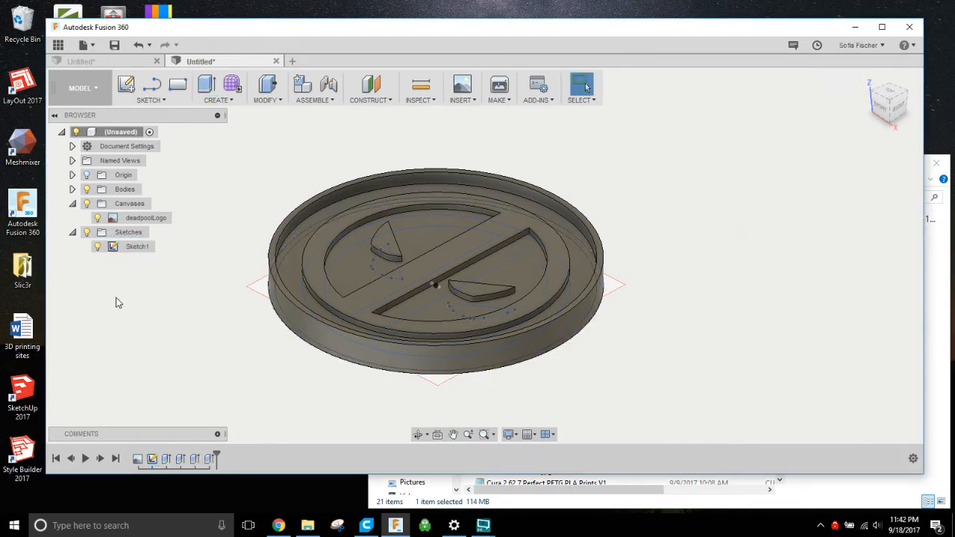
left_click(87, 232)
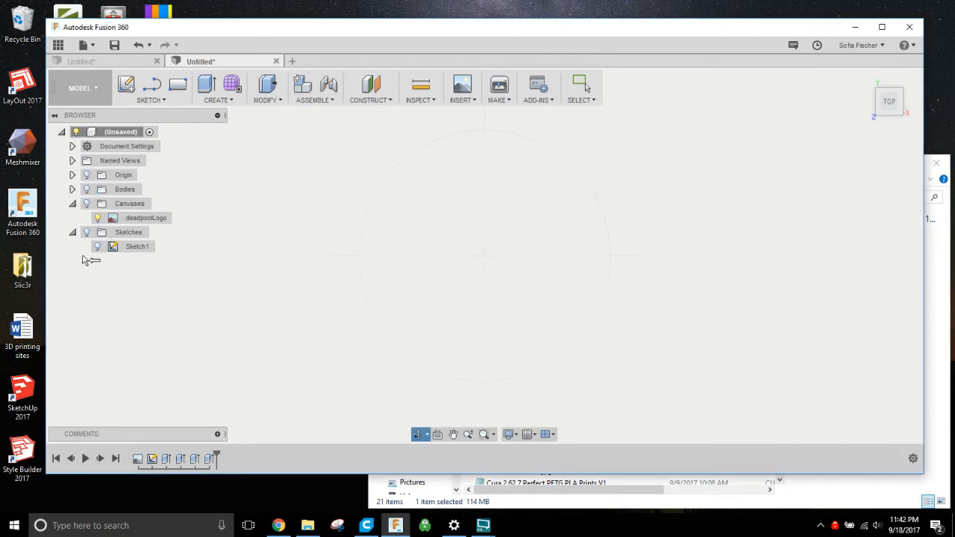
Edit the logo sketch and place a 5 mm circle just above the top edge.
left_click(97, 247)
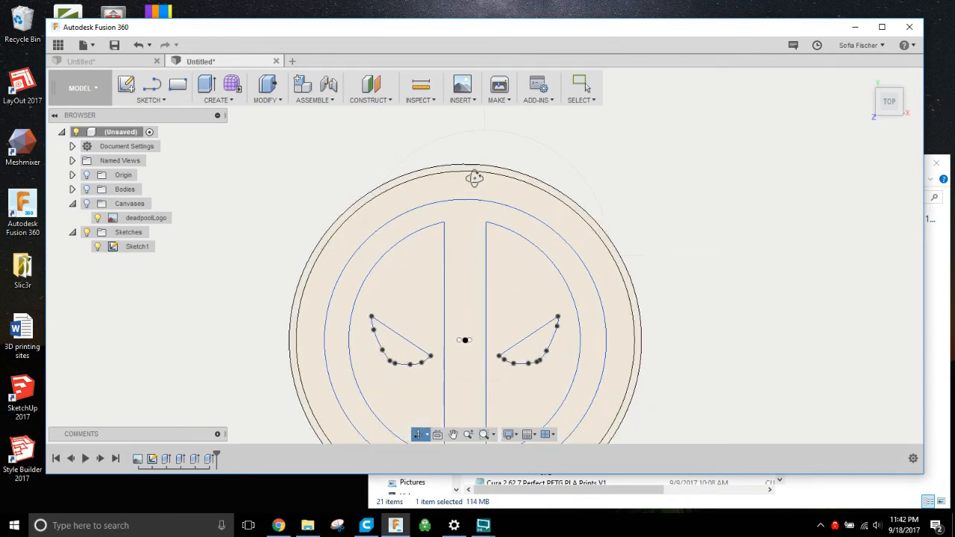
left_click(149, 88)
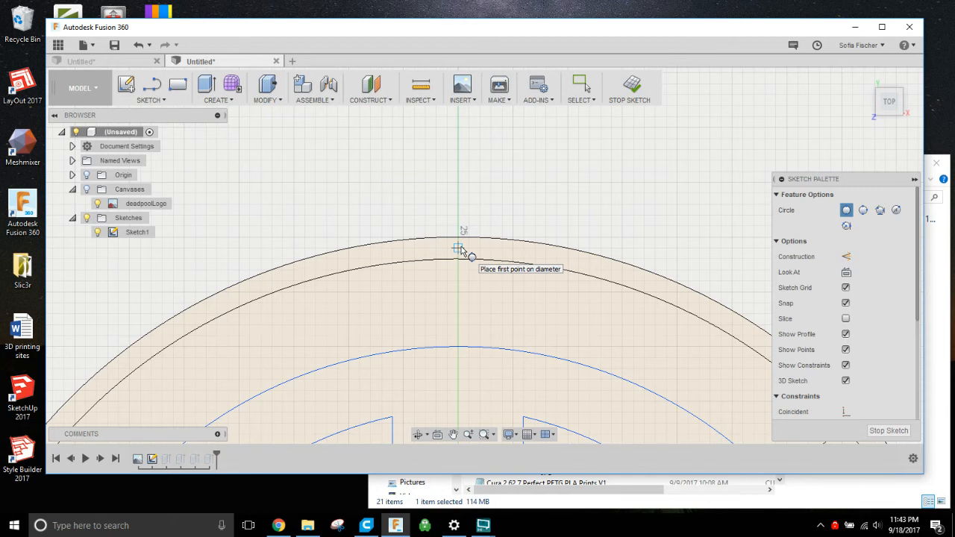
mouse_move(462, 237)
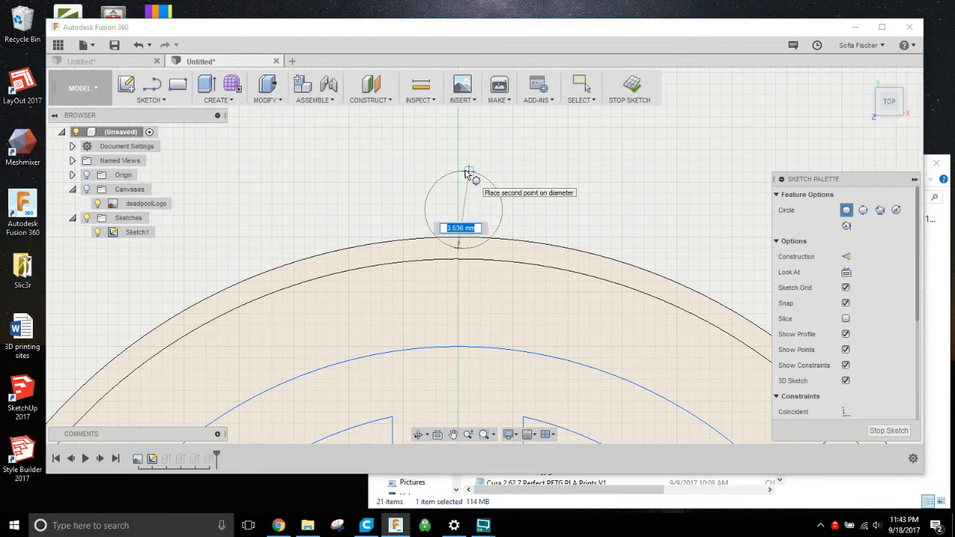
type("5")
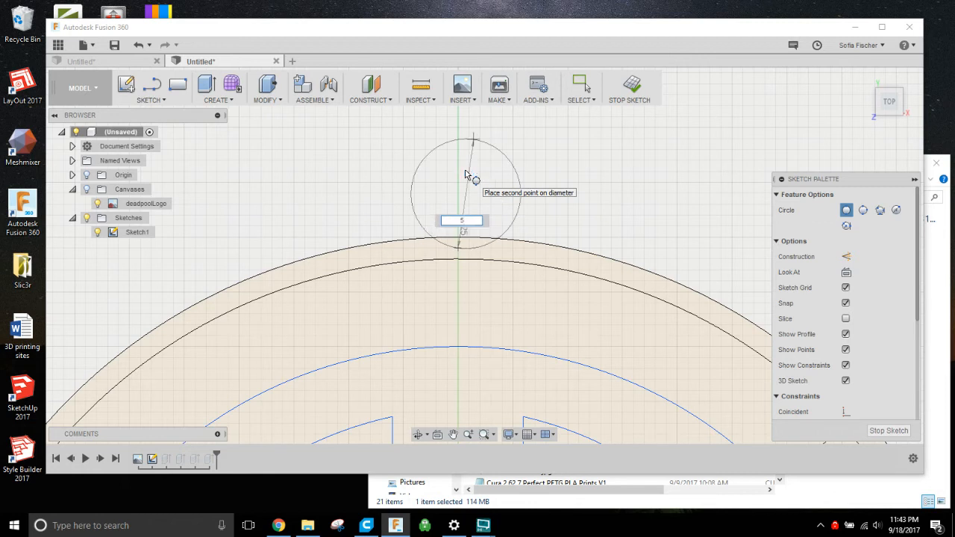
left_click(465, 194)
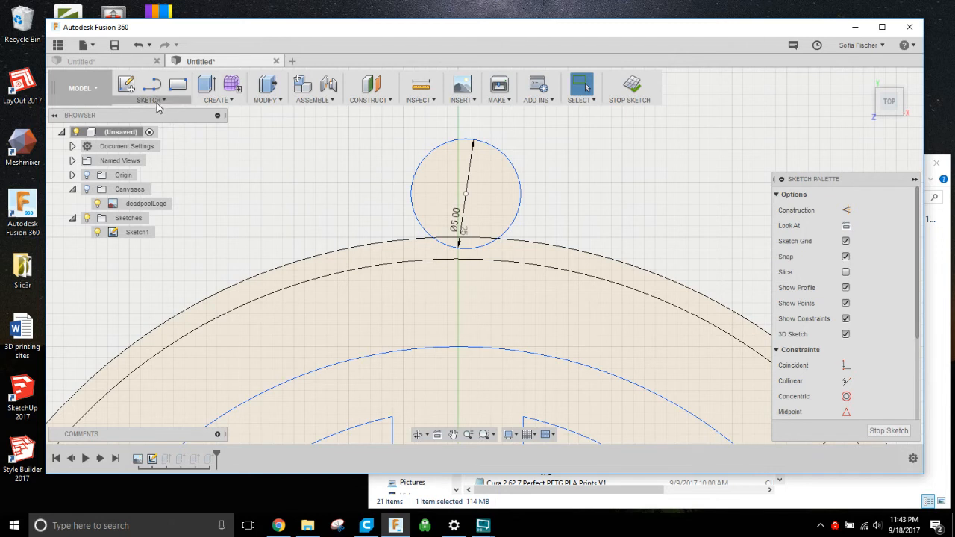
Add a 3 mm centre-diameter circle inside it and finish the sketch.
left_click(149, 100)
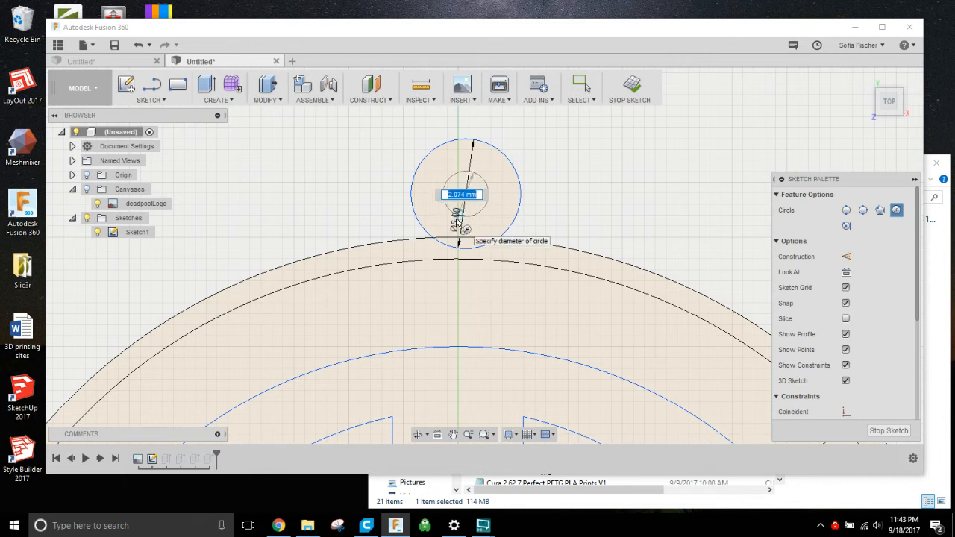
type("3")
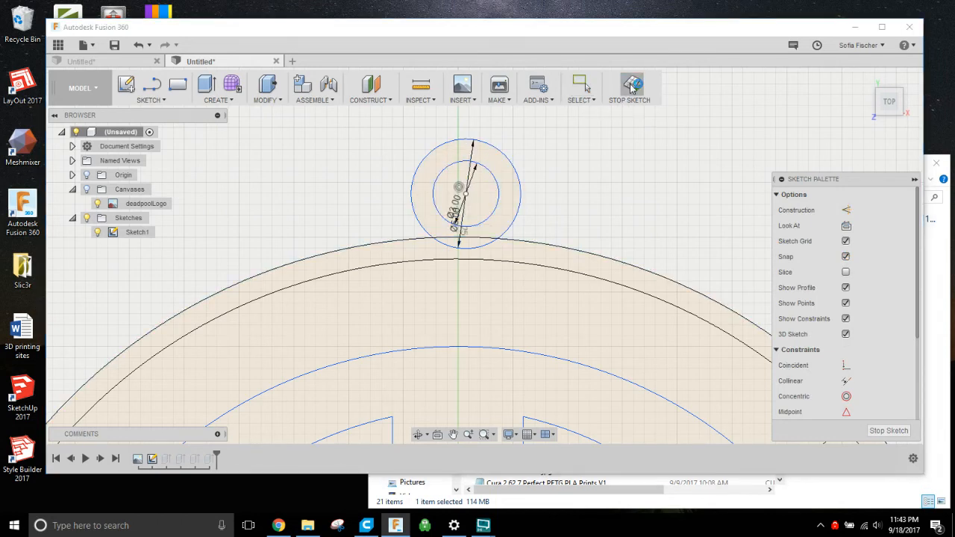
left_click(629, 85)
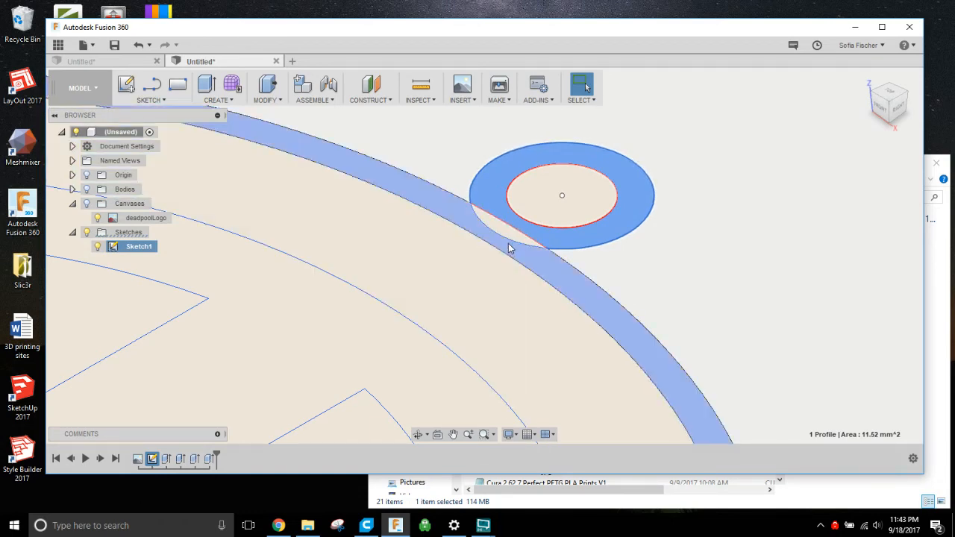
Extrude the ring profile between the circles into a hanging loop.
left_click(510, 239)
type("5")
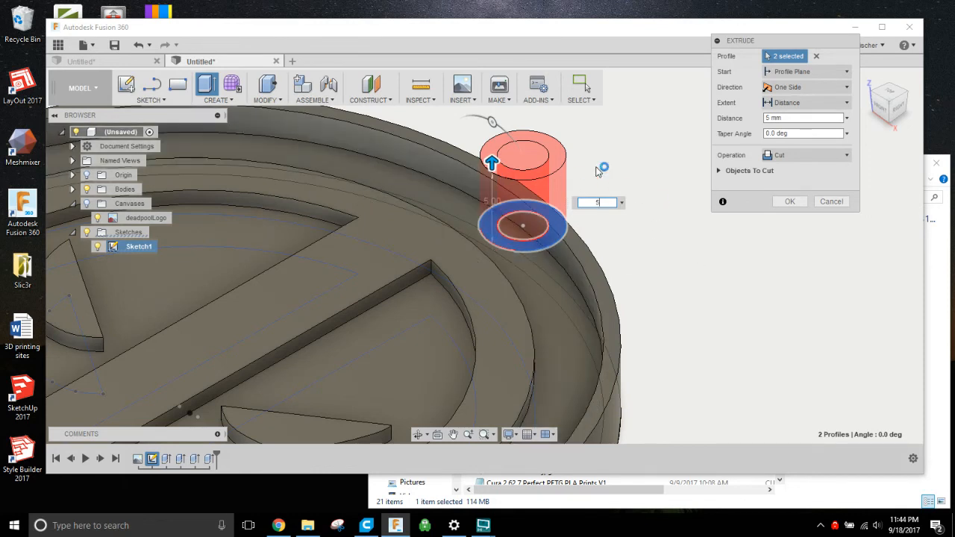
left_click(806, 154)
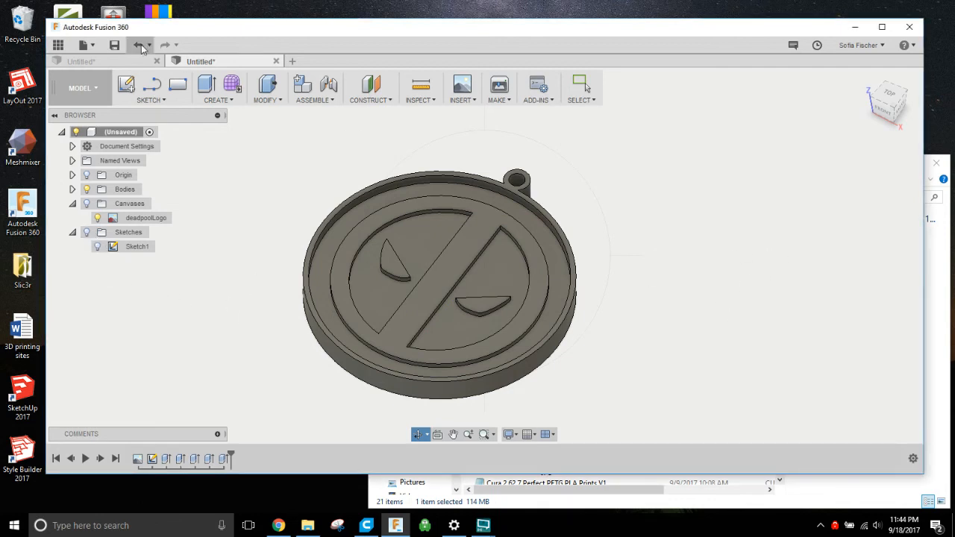
mouse_move(115, 45)
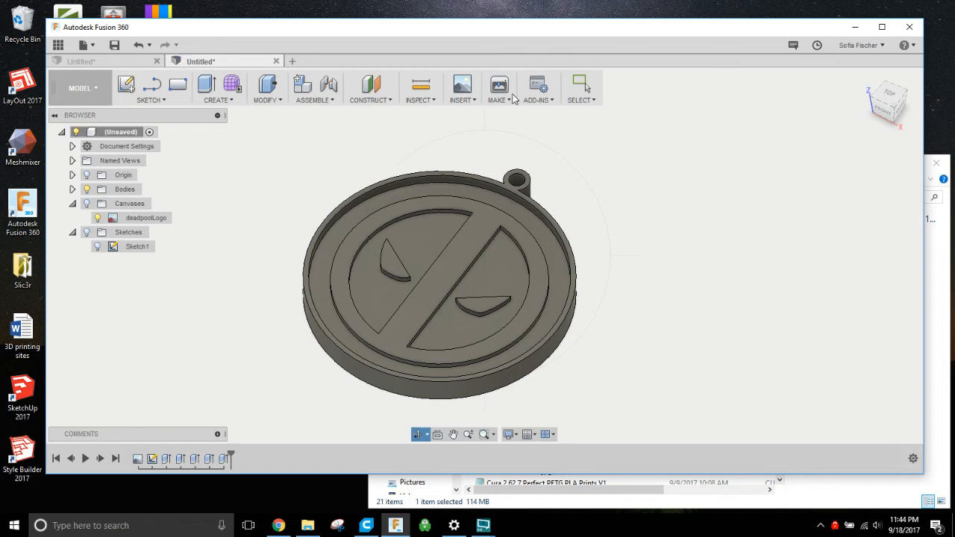
Set up 3D Print export of the body with Send to 3D Print Utility unticked.
left_click(498, 83)
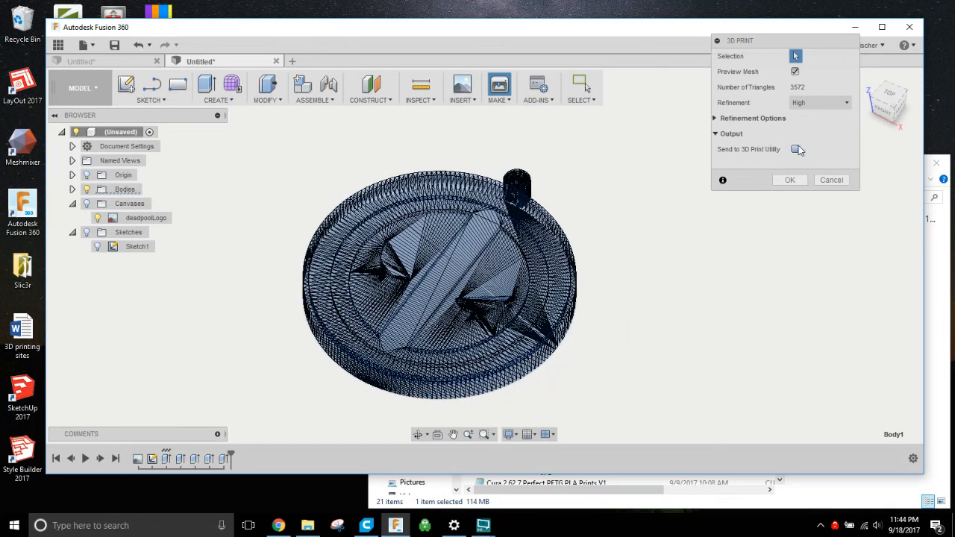
left_click(794, 149)
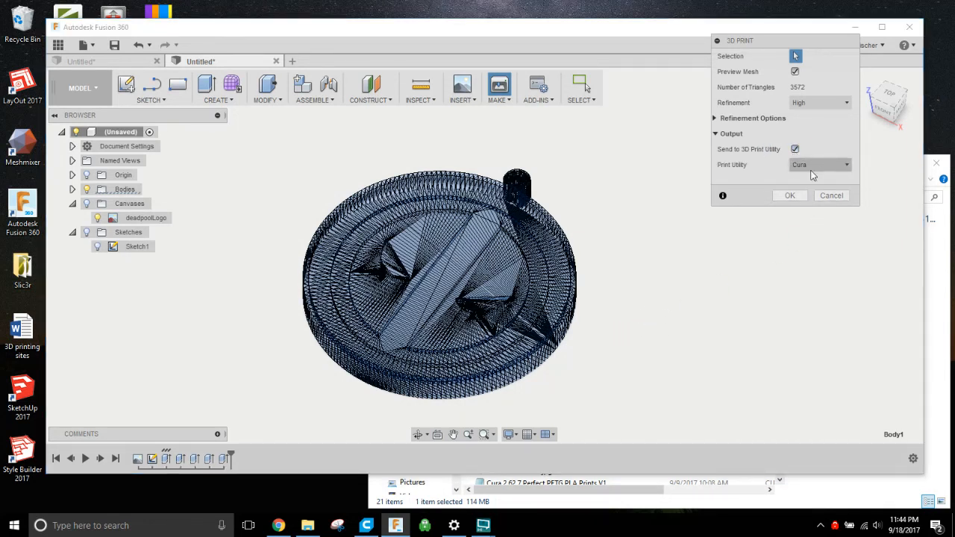
left_click(819, 164)
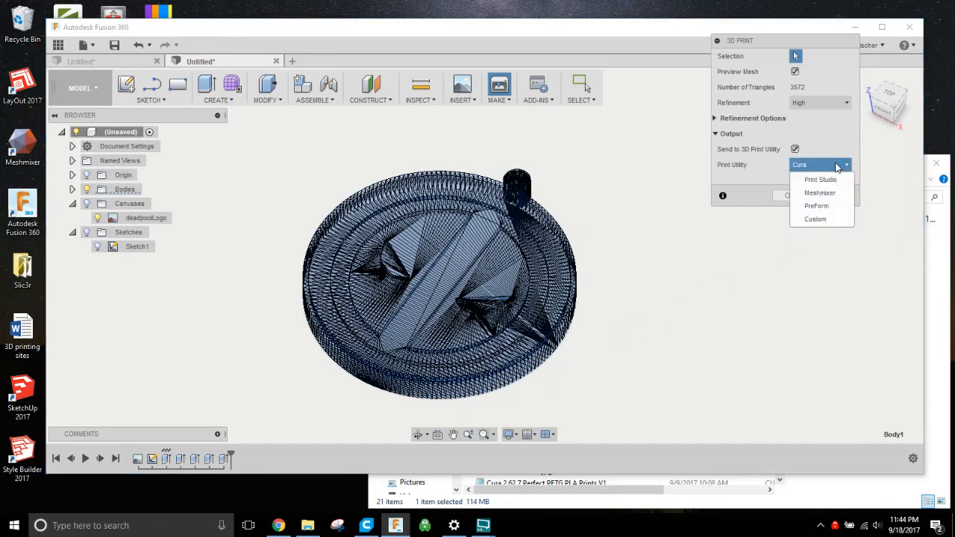
mouse_move(820, 247)
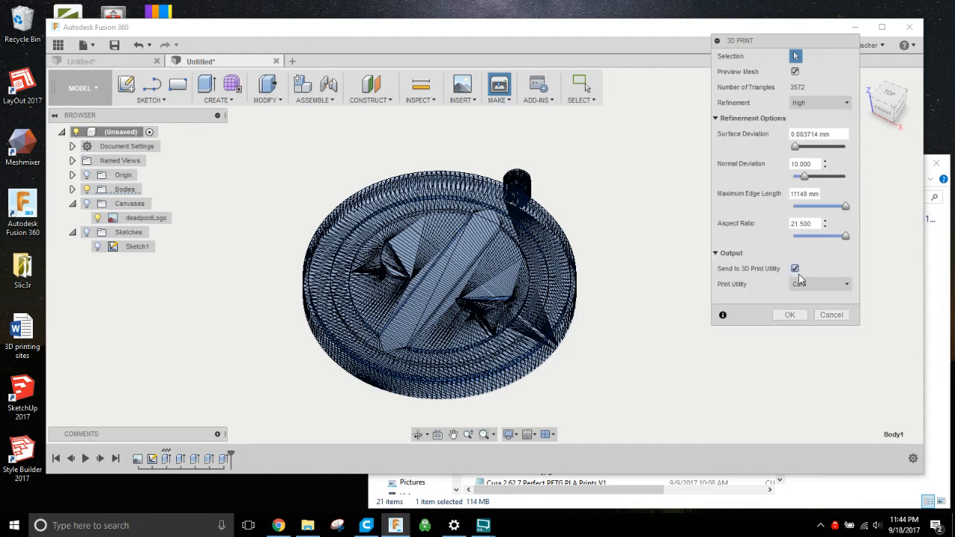
left_click(793, 268)
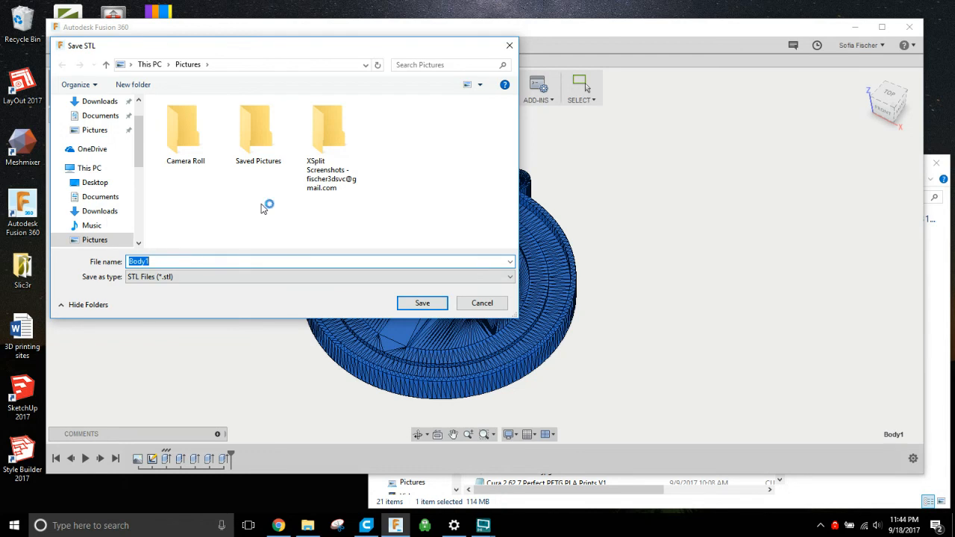
Save the mesh as a 'Deadpool' STL file in the Downloads folder.
type("DeadpoolLogog")
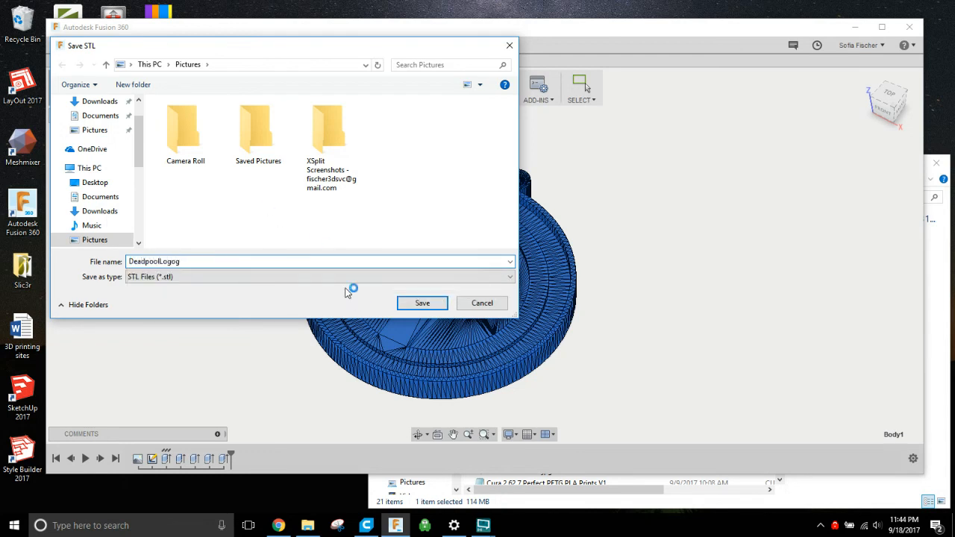
left_click(100, 210)
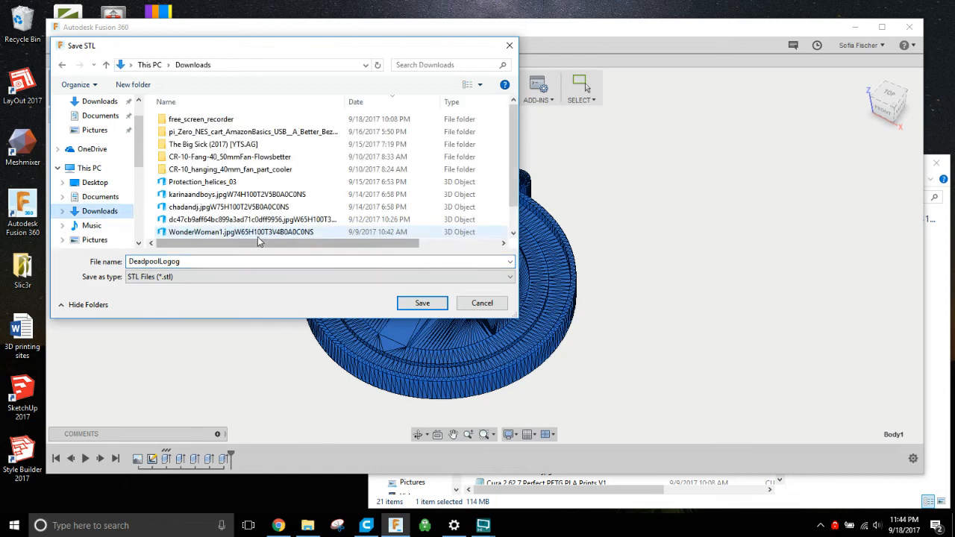
left_click(420, 303)
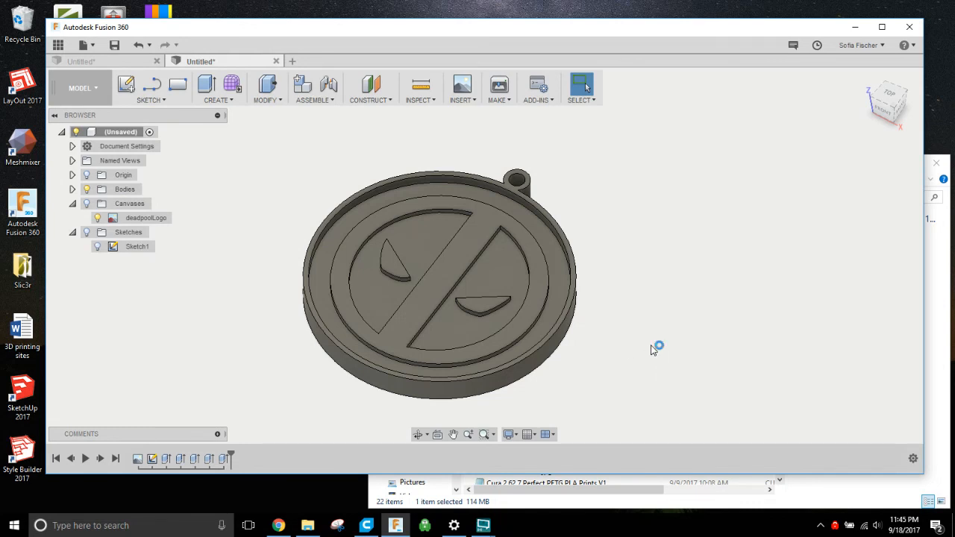
mouse_move(591, 421)
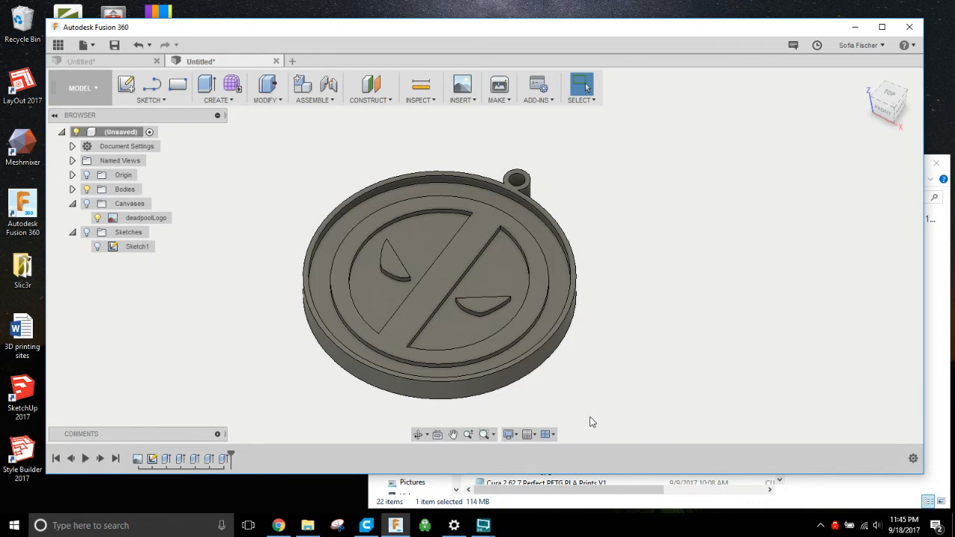